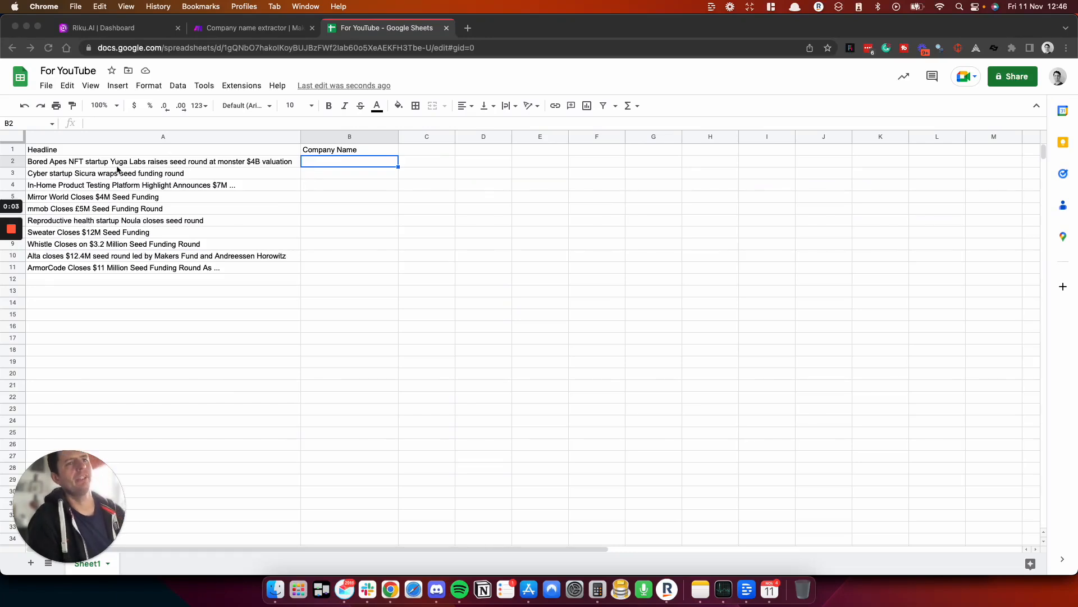
pyautogui.moveTo(180, 193)
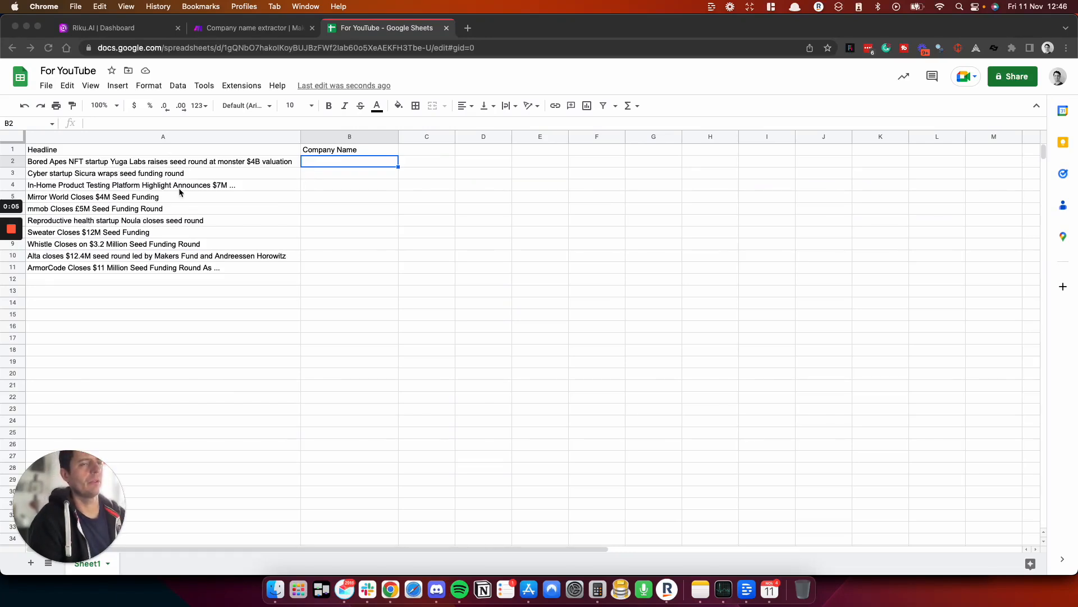
# Step: Inspect the Yuga Labs headline in cell A2, then go to the Make scenario
pyautogui.click(162, 161)
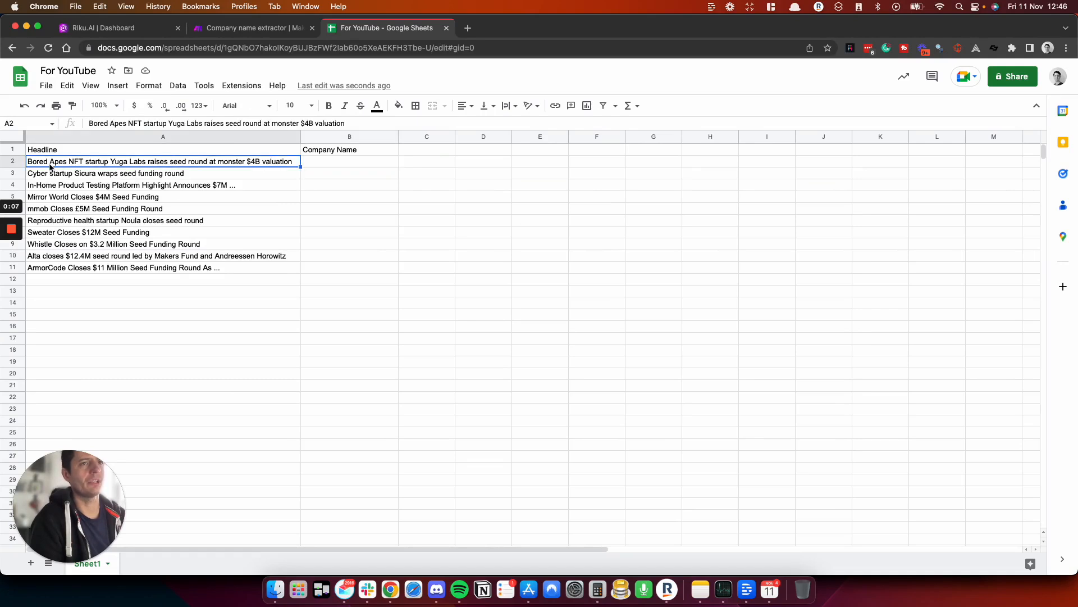
pyautogui.moveTo(214, 187)
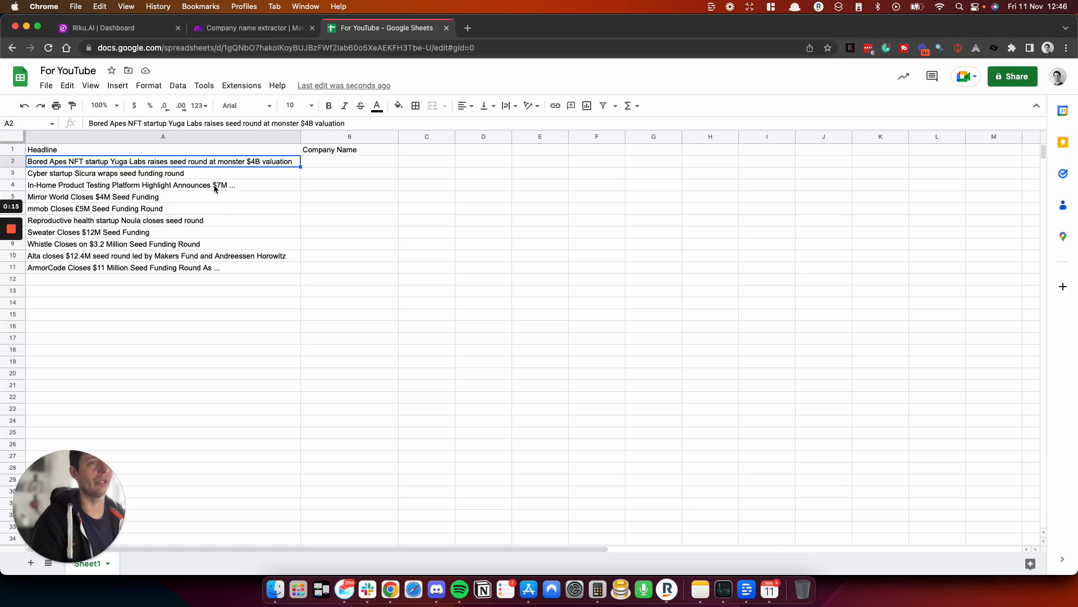
pyautogui.moveTo(163, 274)
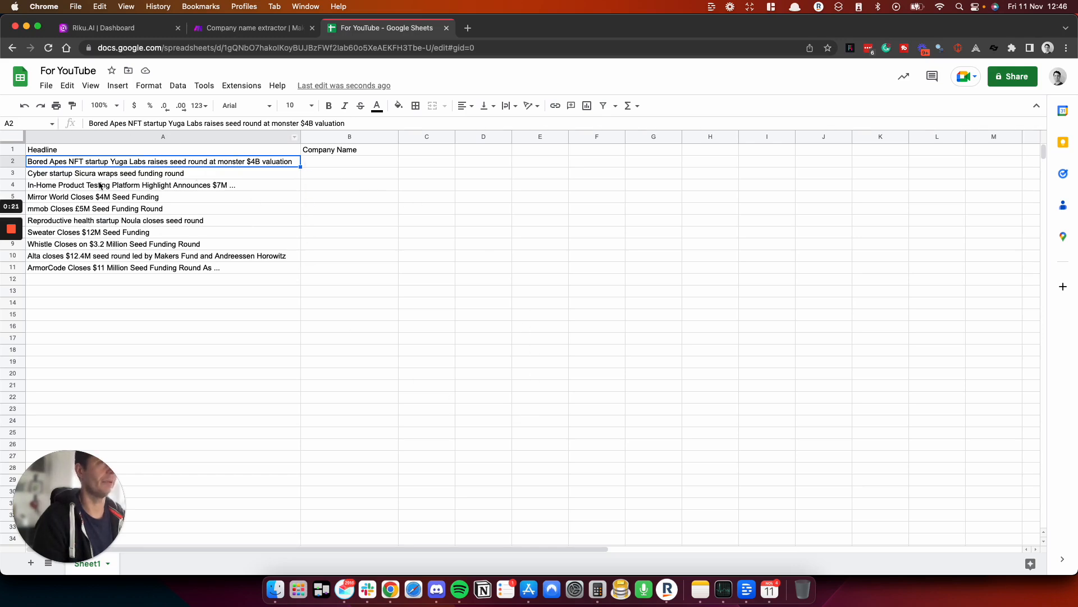
pyautogui.moveTo(131, 290)
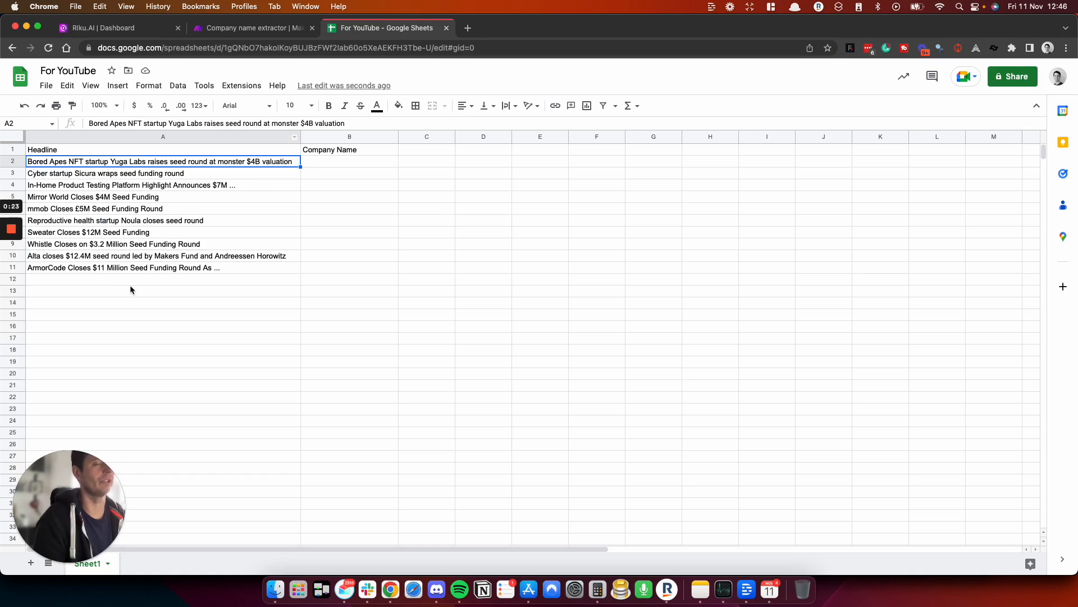
pyautogui.moveTo(222, 316)
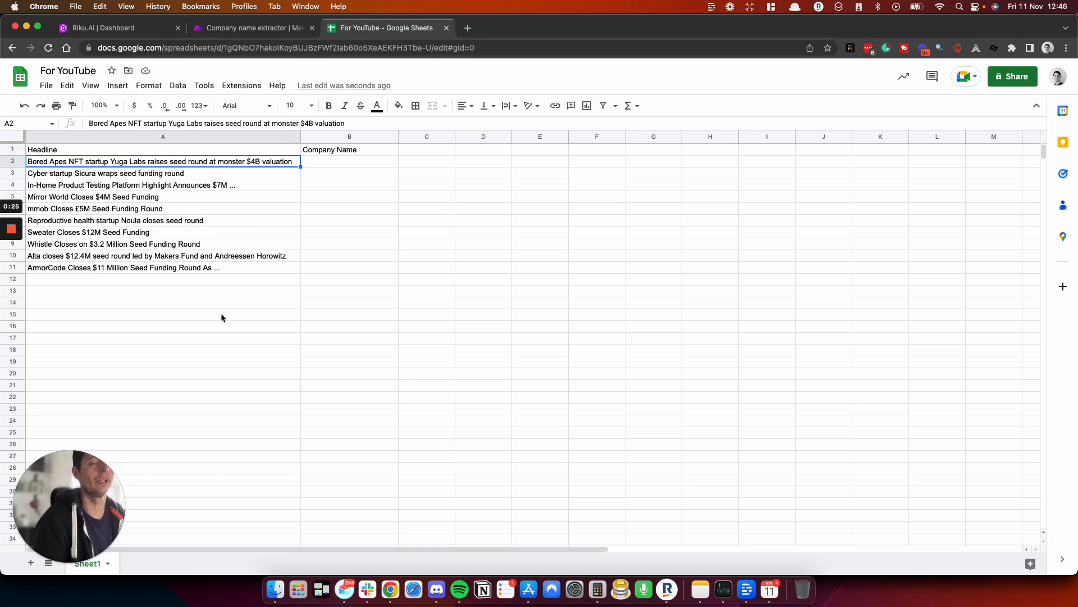
pyautogui.moveTo(327, 166)
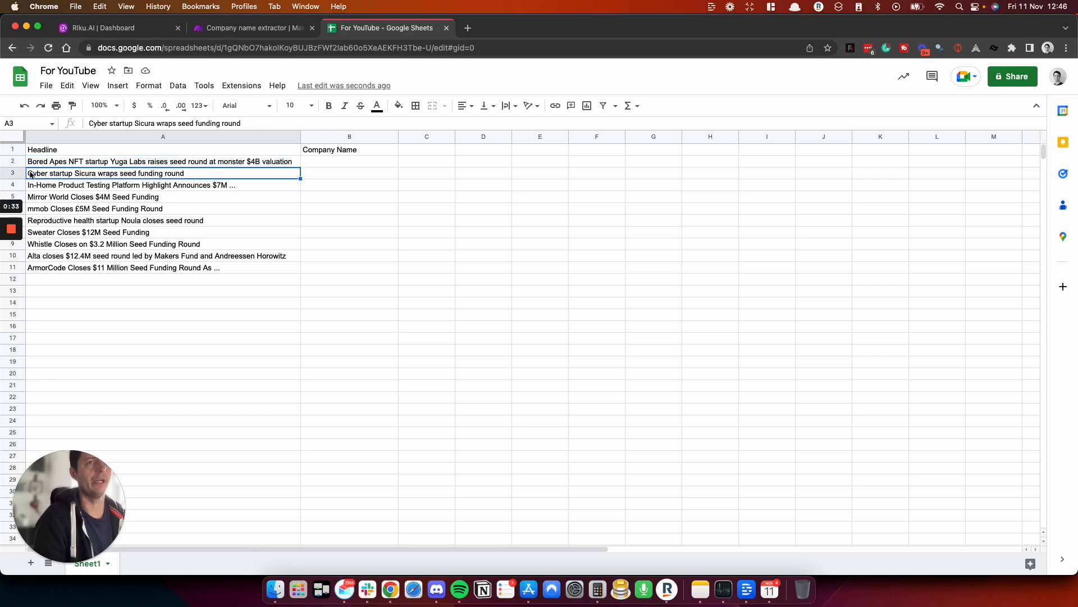
pyautogui.moveTo(96, 179)
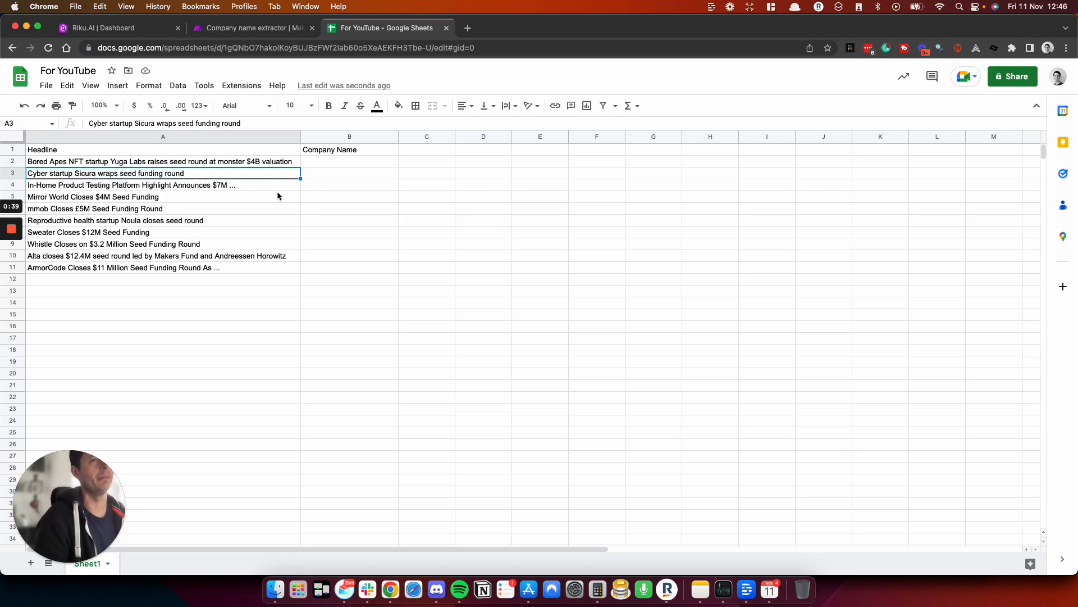
pyautogui.moveTo(413, 589)
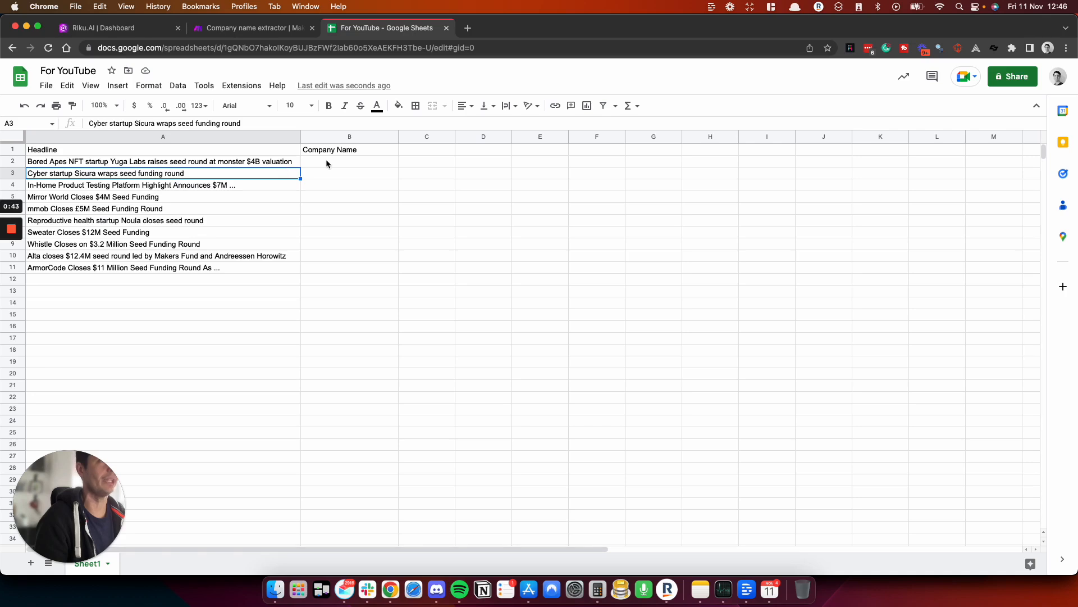
pyautogui.moveTo(356, 150)
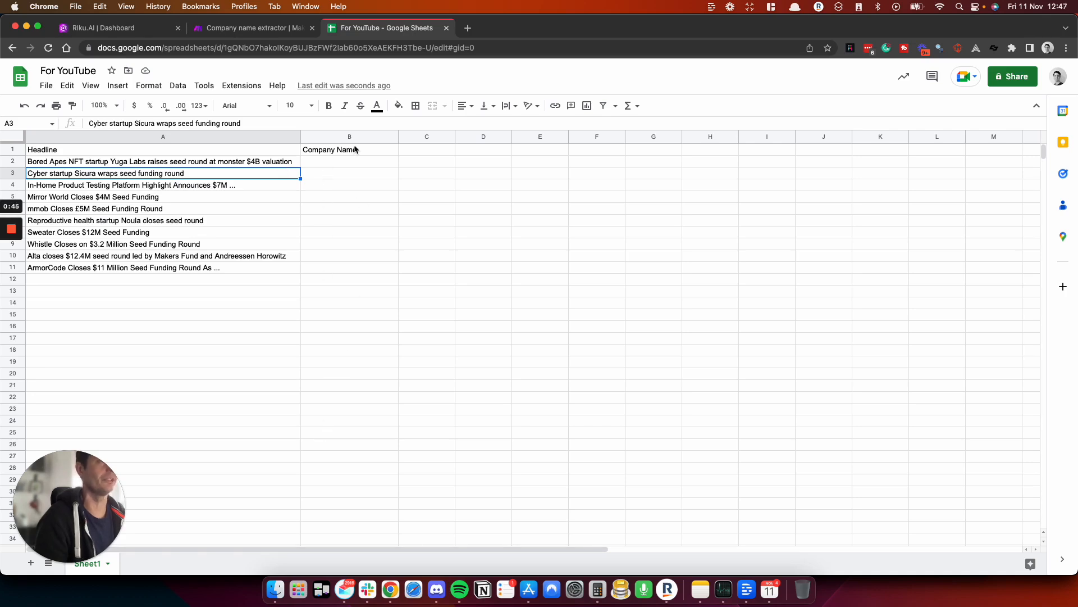
pyautogui.moveTo(419, 205)
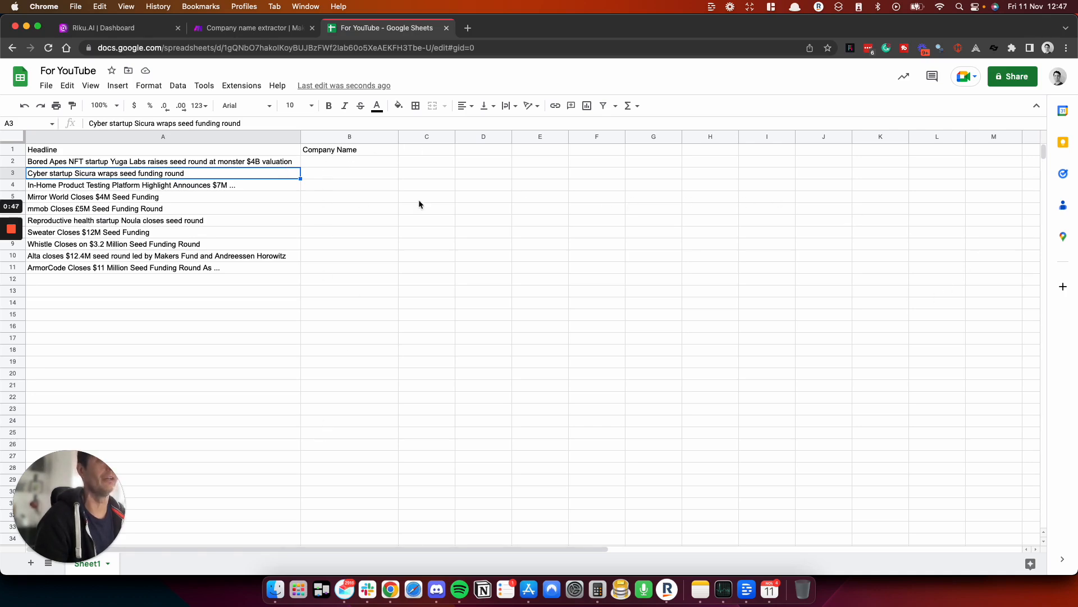
pyautogui.click(162, 162)
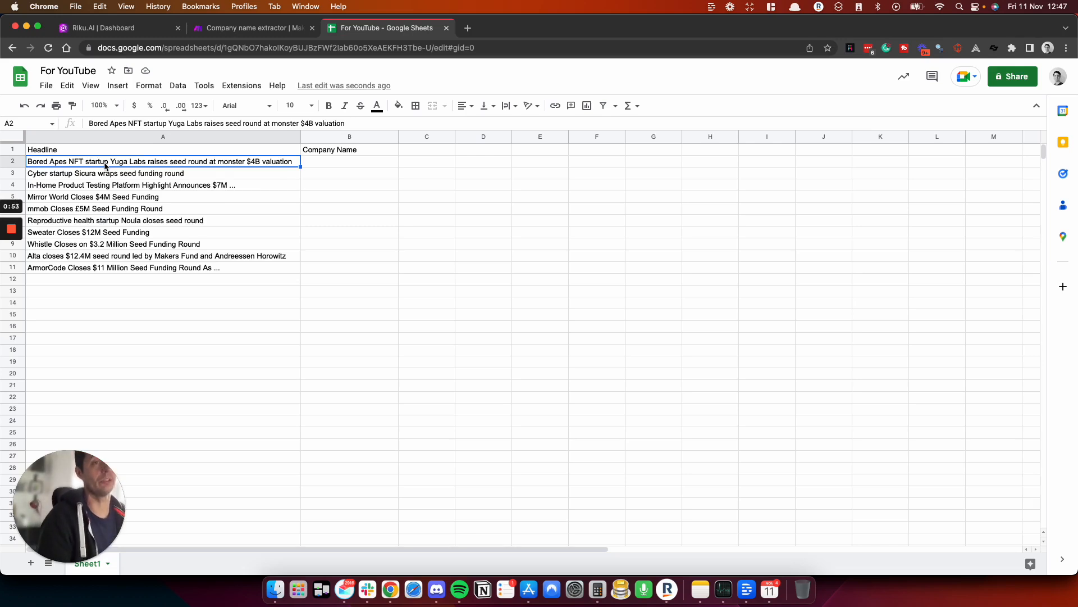
pyautogui.moveTo(236, 33)
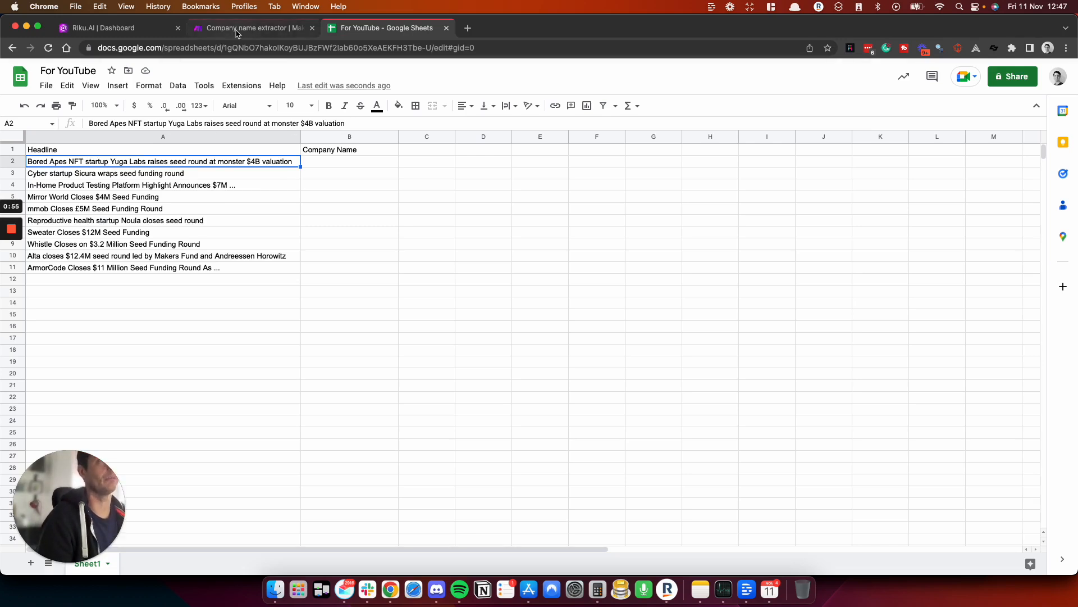
pyautogui.click(251, 28)
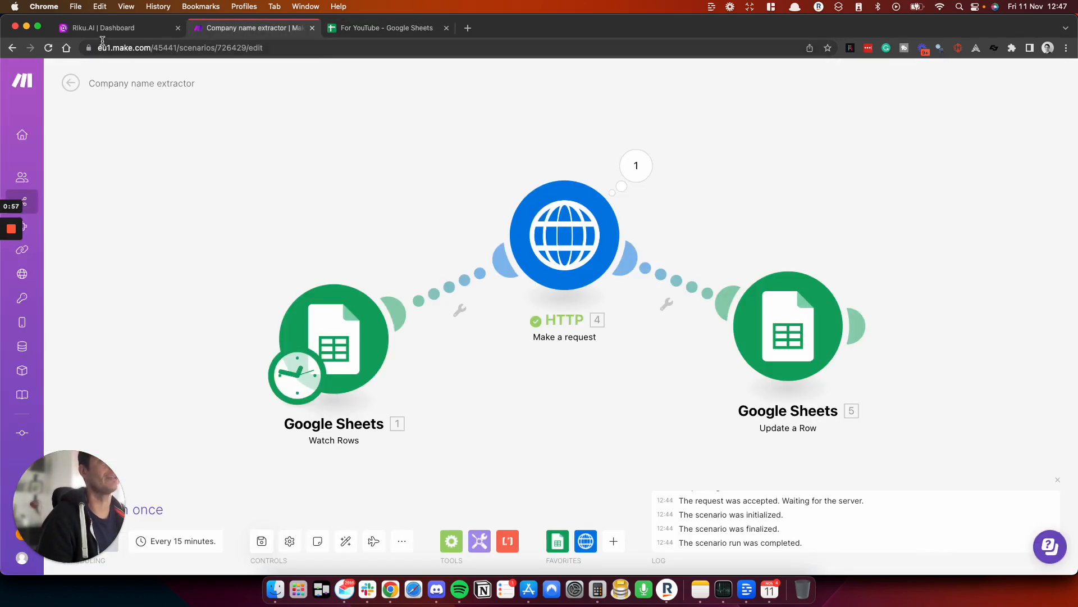
# Step: Review the GPT-J few-shot extraction prompt in Riku.AI and select the example answer GreenPlaces
pyautogui.click(107, 28)
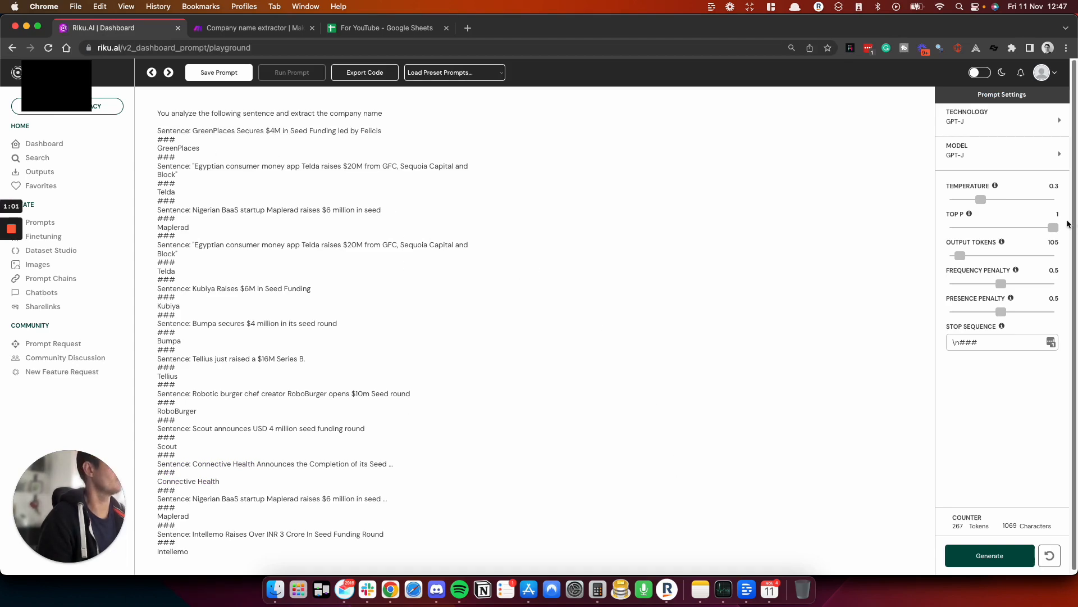
pyautogui.moveTo(973, 133)
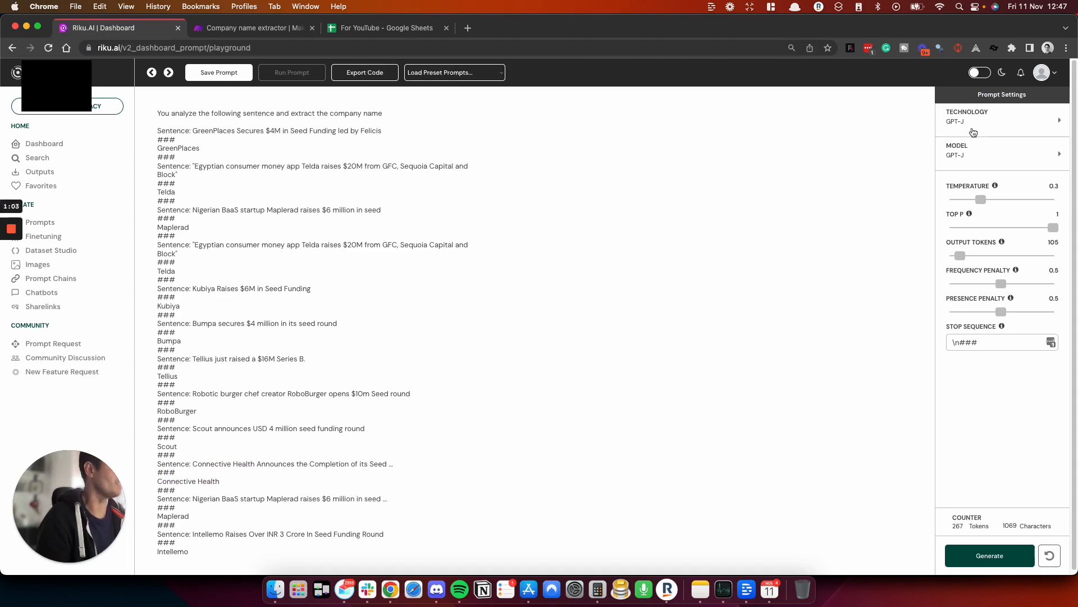
pyautogui.click(252, 27)
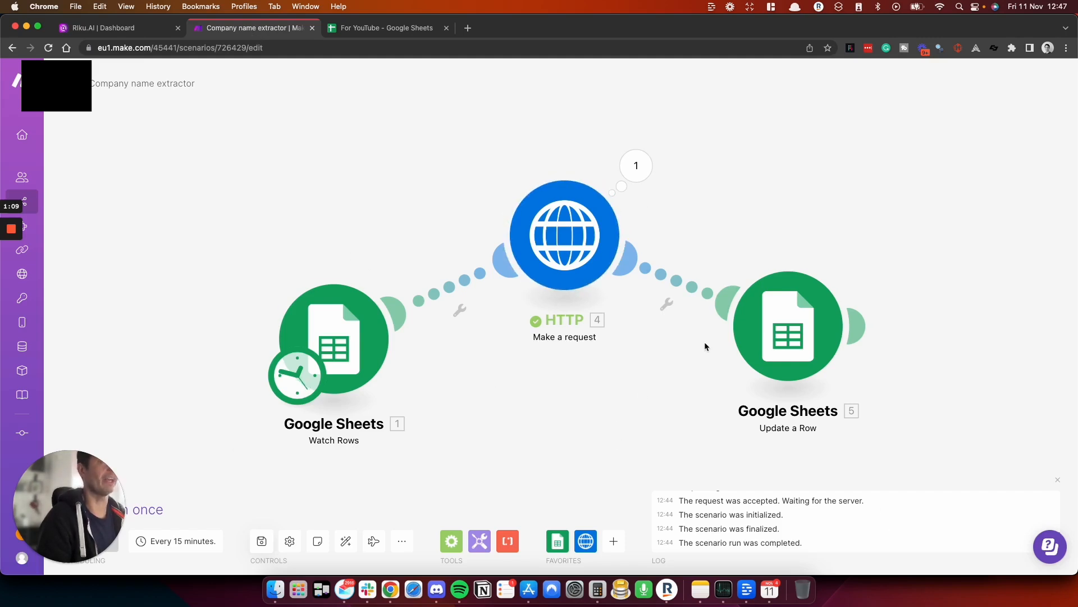
pyautogui.click(104, 28)
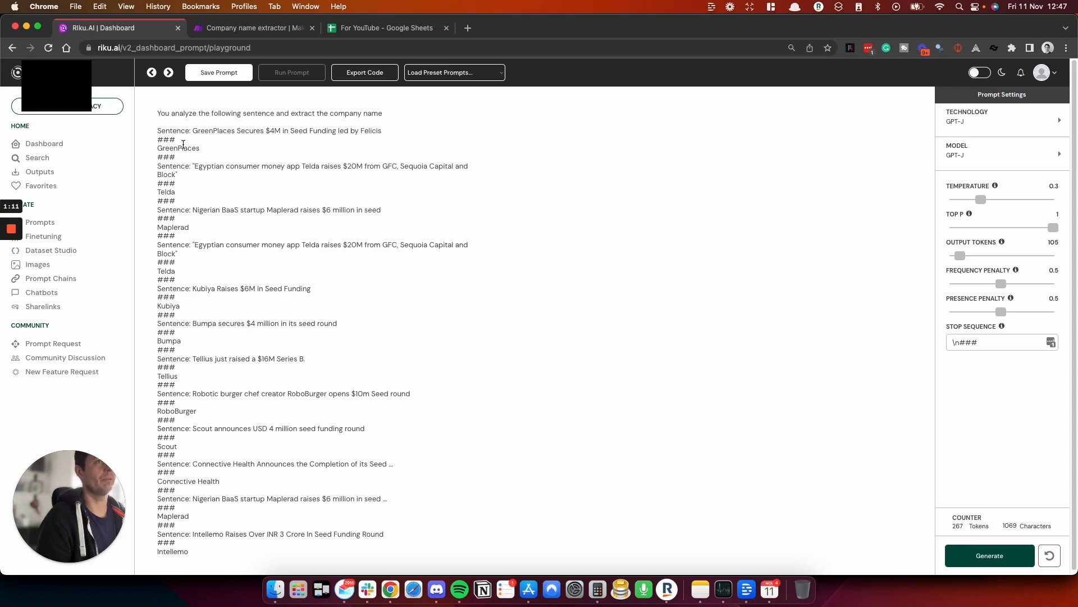
pyautogui.moveTo(800, 362)
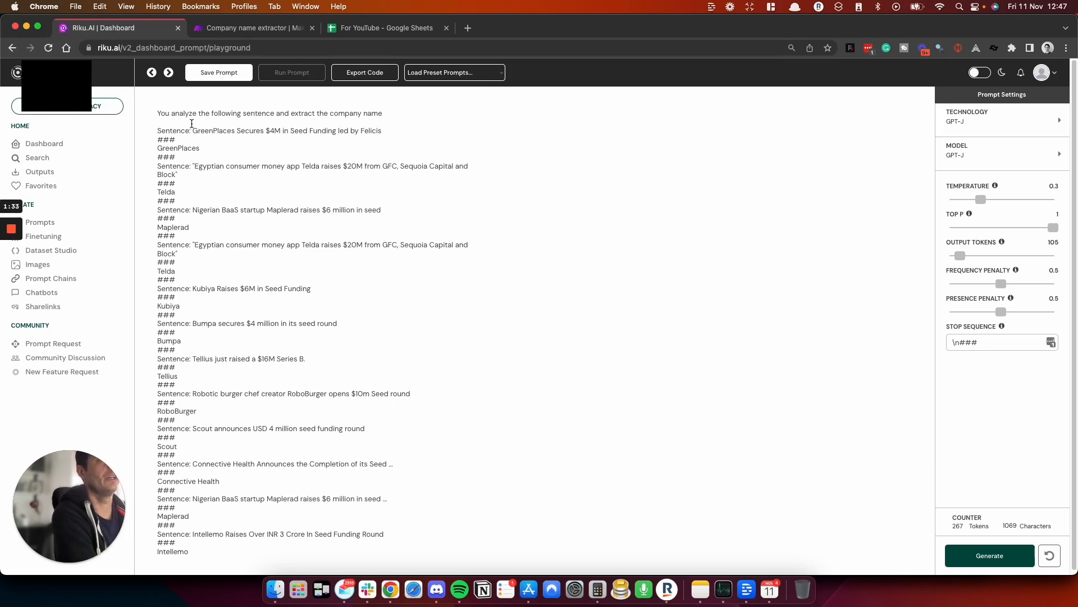
pyautogui.click(199, 148)
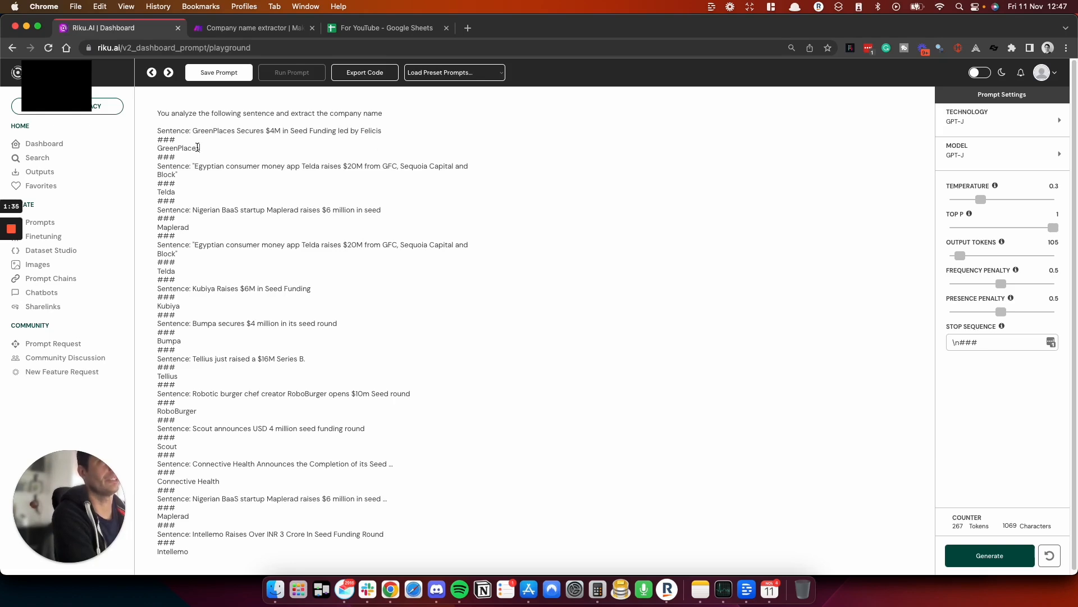
pyautogui.doubleClick(178, 148)
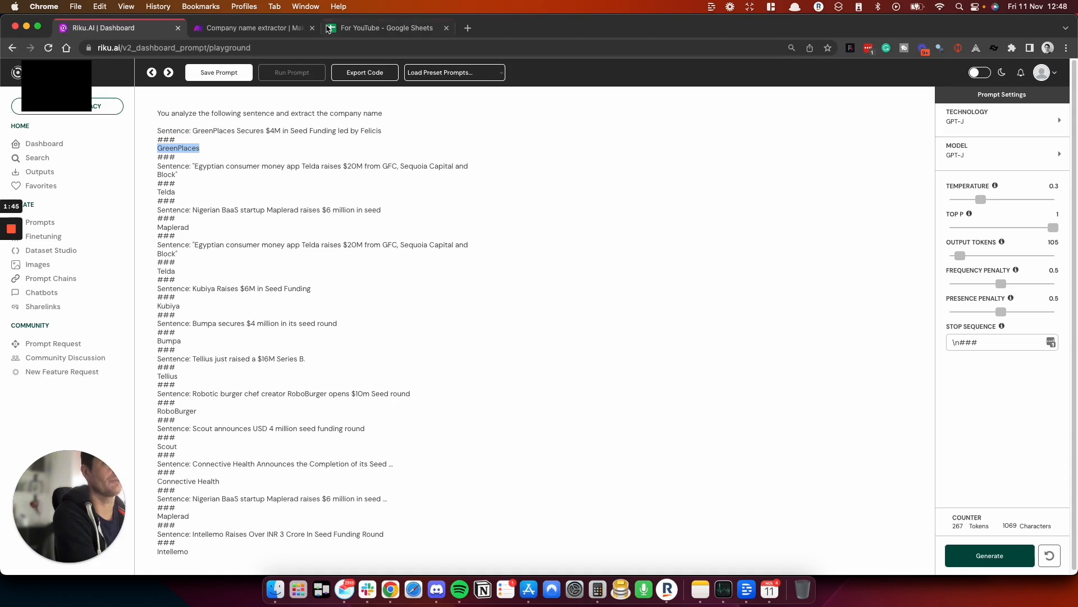
# Step: Check the sheet's empty Company Name column, then bring up the Company name extractor scenario
pyautogui.click(387, 28)
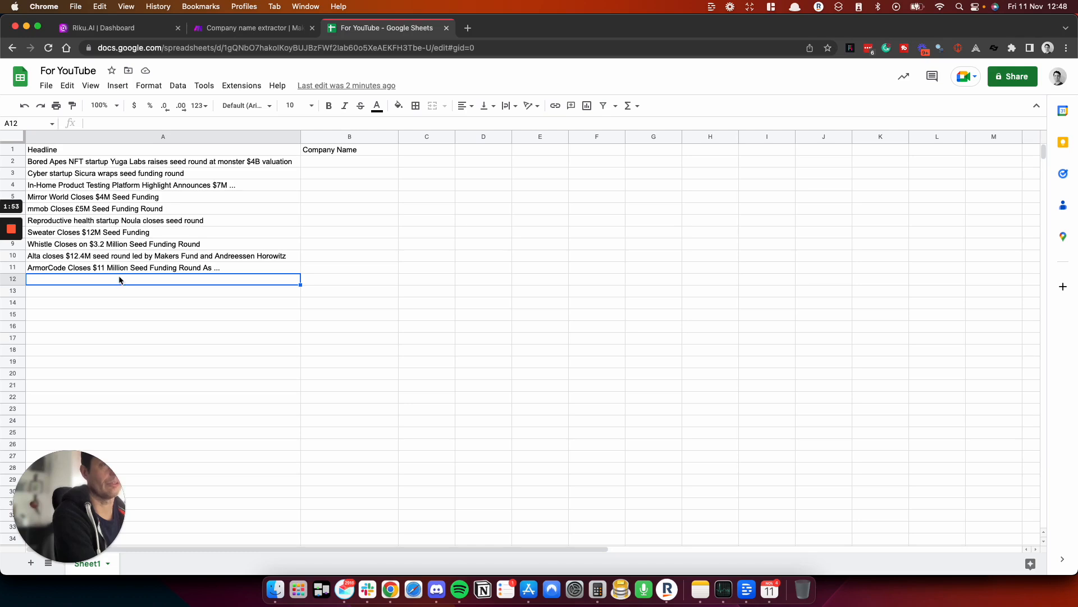
pyautogui.click(253, 28)
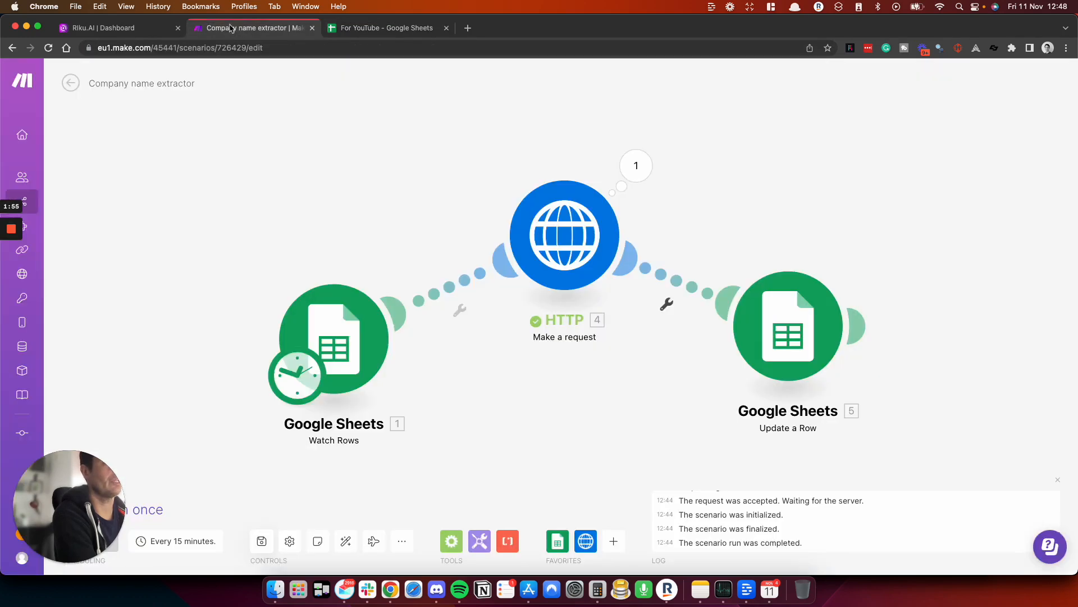
pyautogui.click(334, 337)
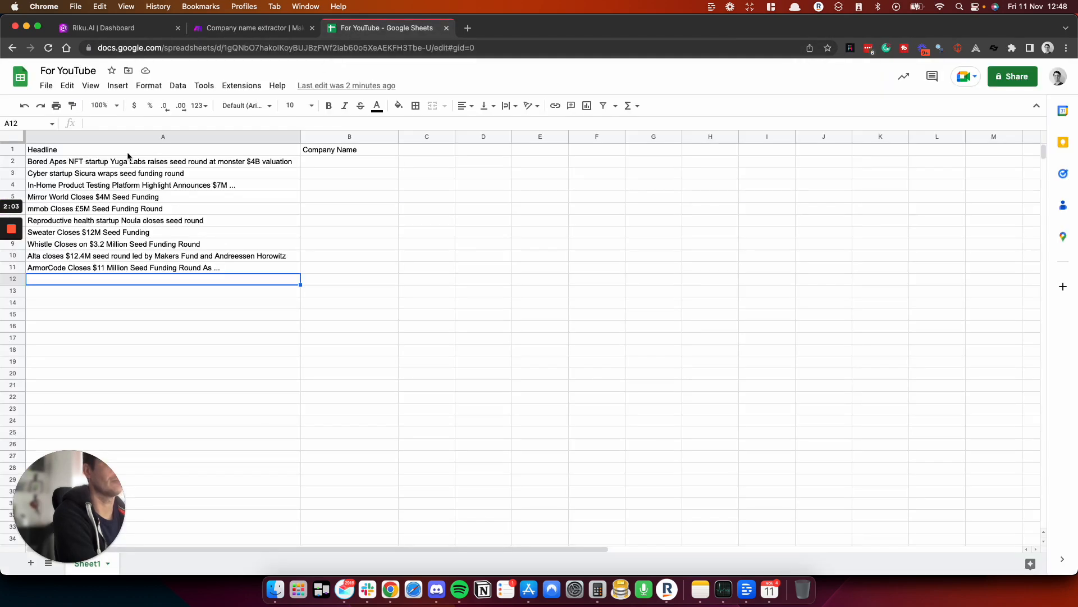
pyautogui.click(252, 27)
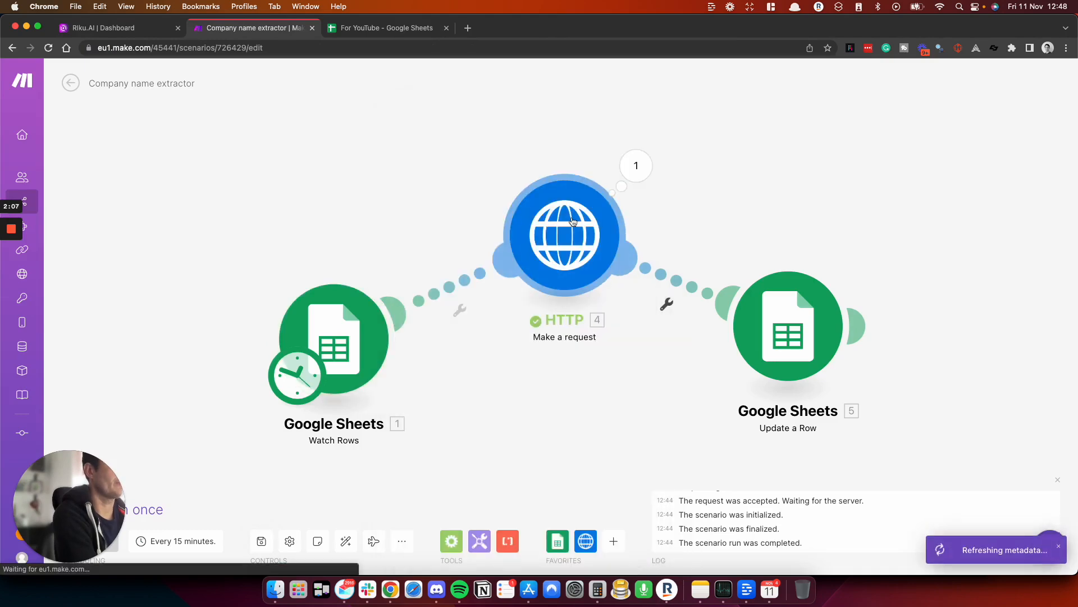
# Step: Inspect the HTTP module's POST to the Riku webhook with JSON content mapping the headline
pyautogui.click(564, 233)
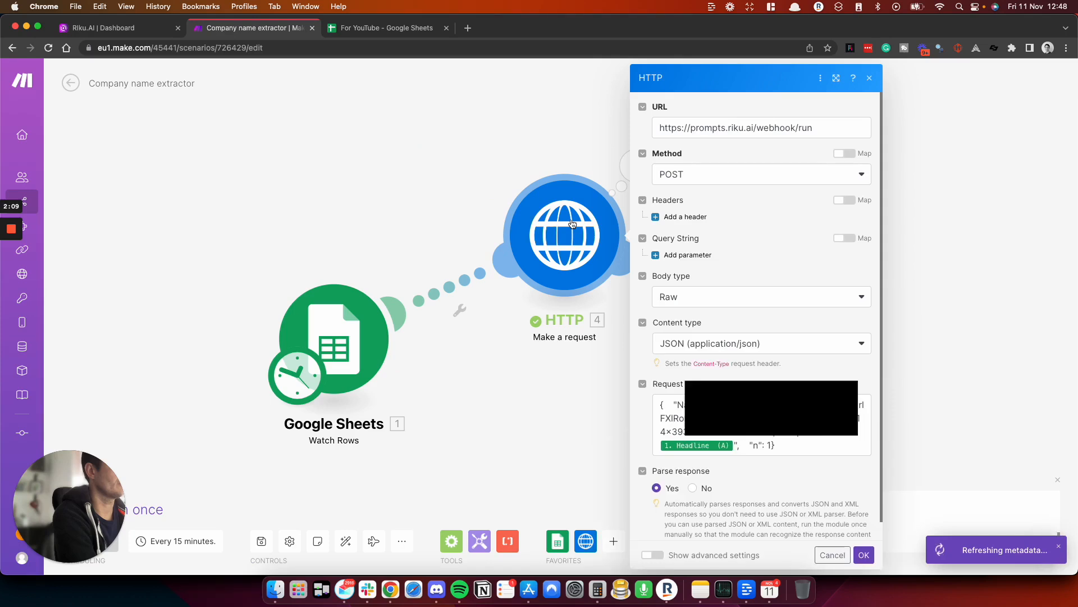
pyautogui.scroll(3)
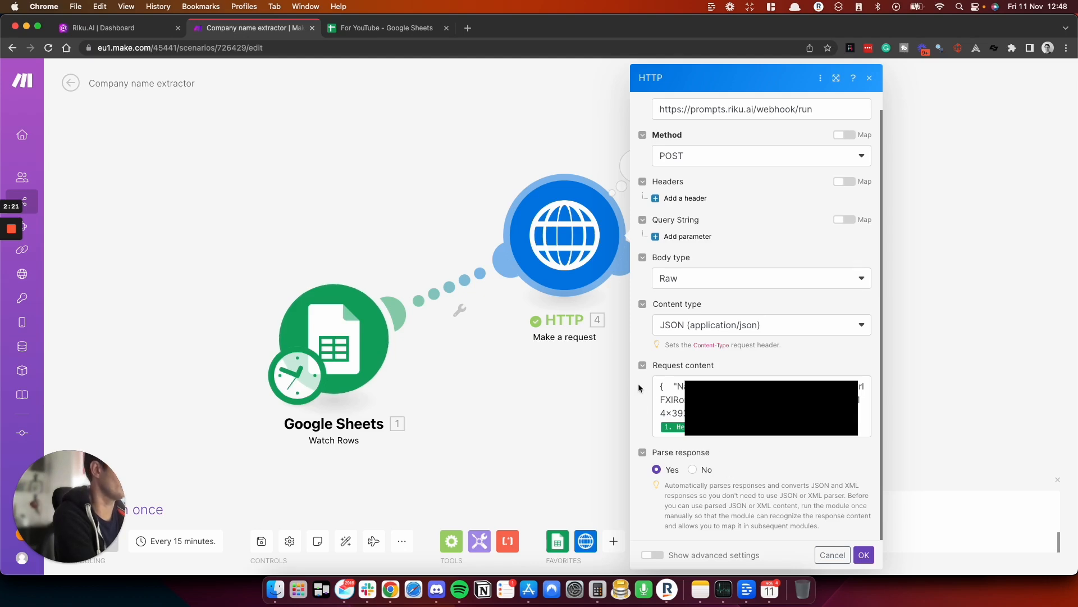
pyautogui.moveTo(676, 445)
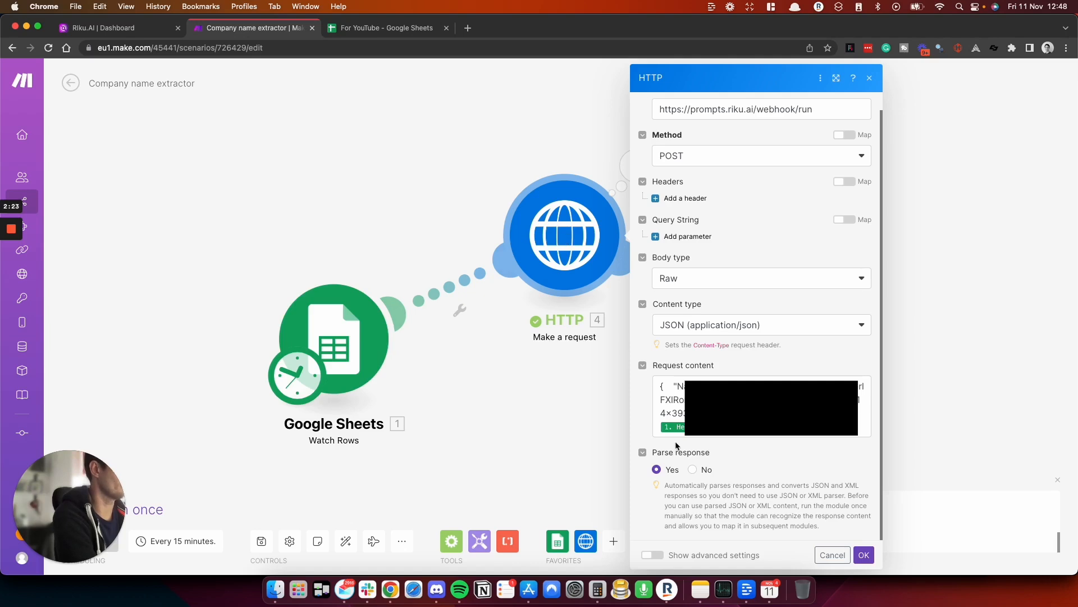
pyautogui.moveTo(311, 177)
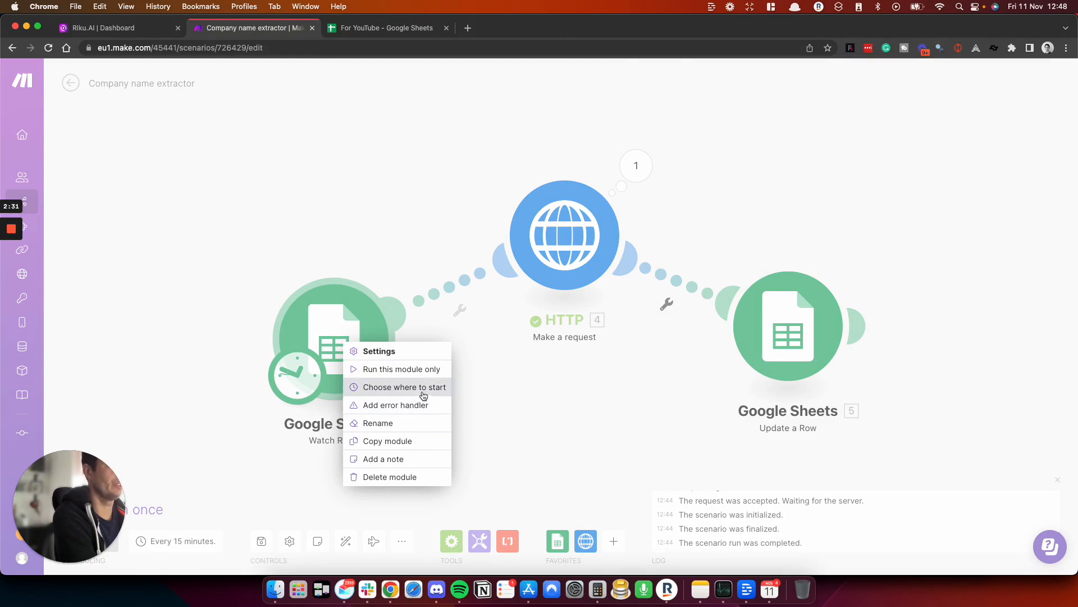
# Step: Set the Watch Rows trigger to start from all rows and run the scenario once
pyautogui.click(403, 387)
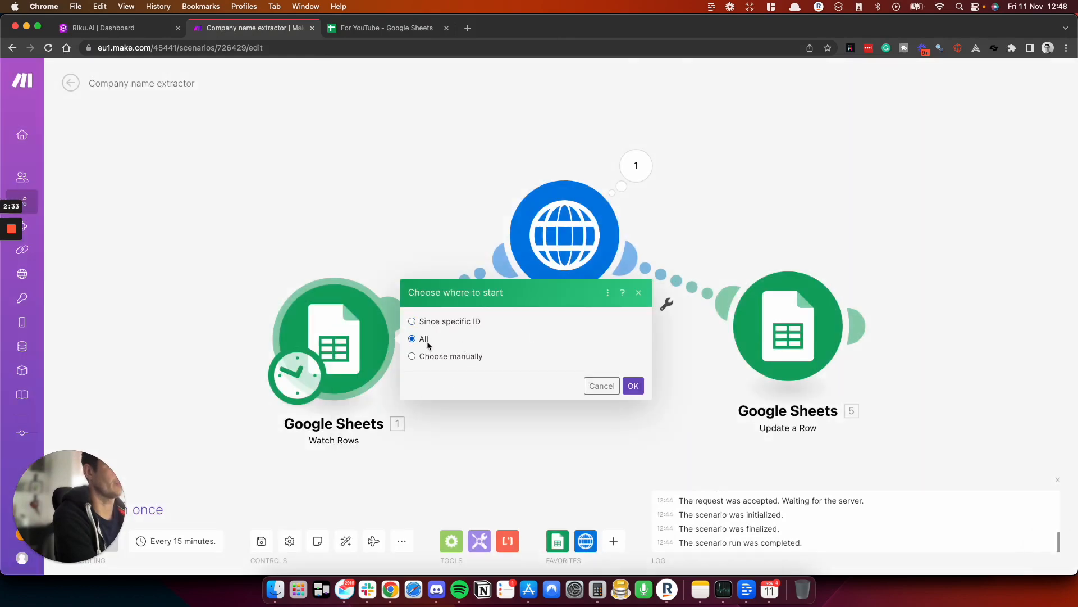
pyautogui.click(631, 385)
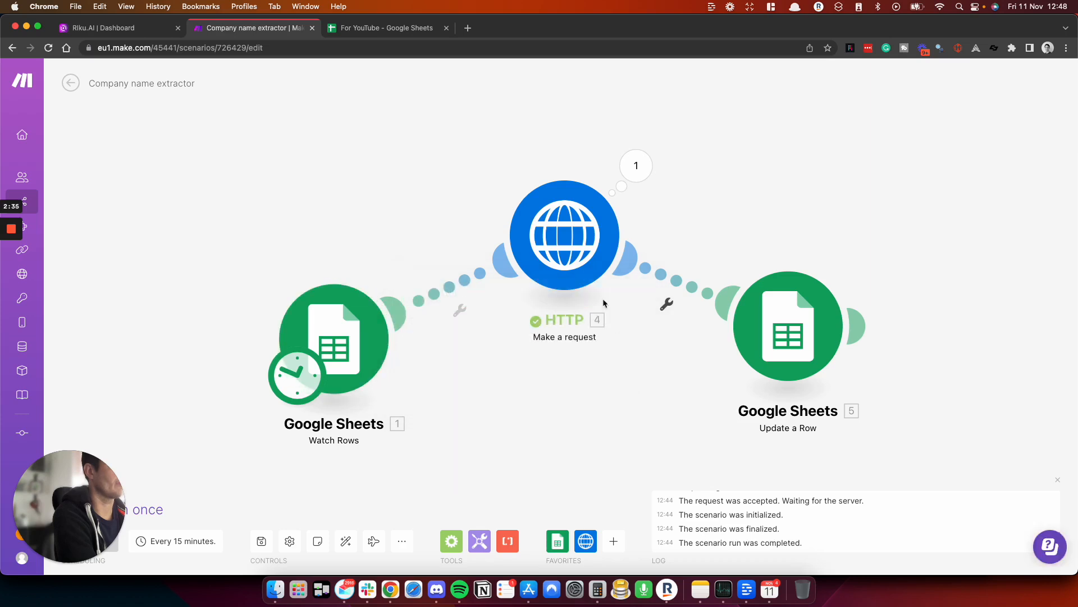
pyautogui.moveTo(704, 272)
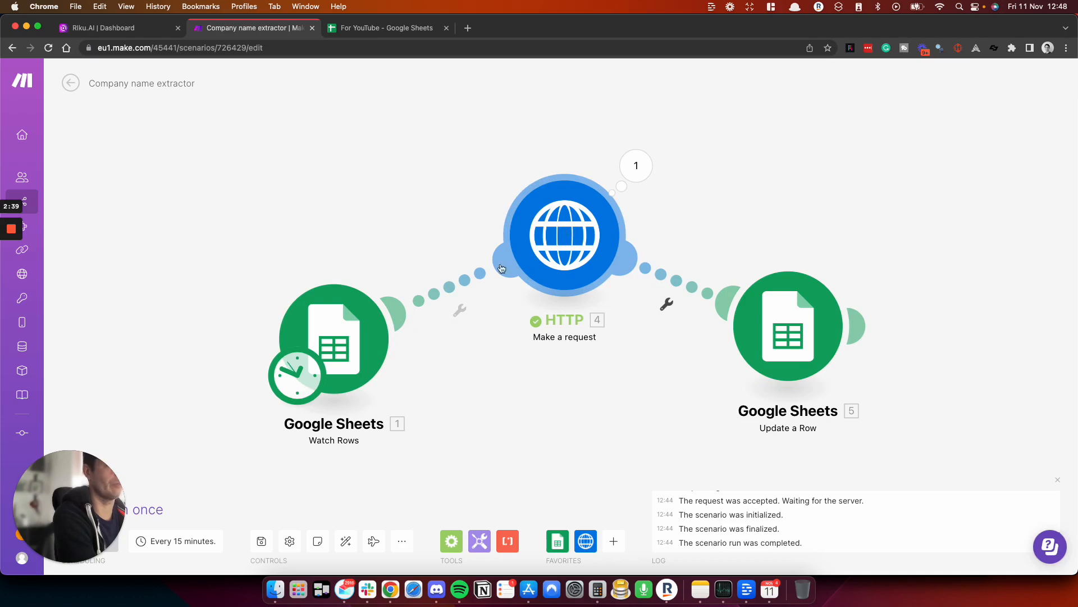
pyautogui.moveTo(174, 500)
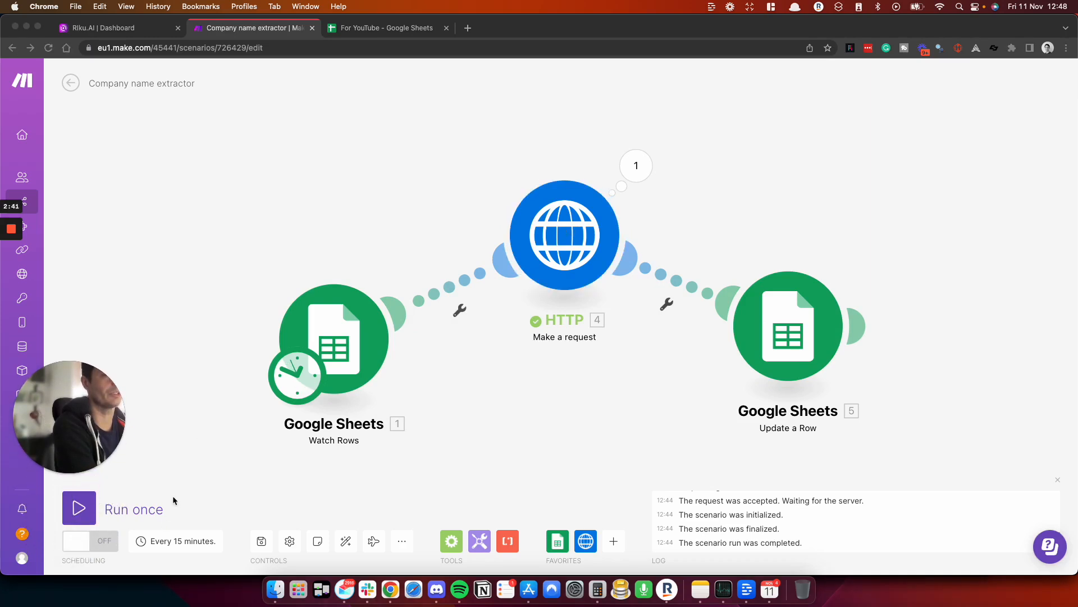
pyautogui.click(79, 508)
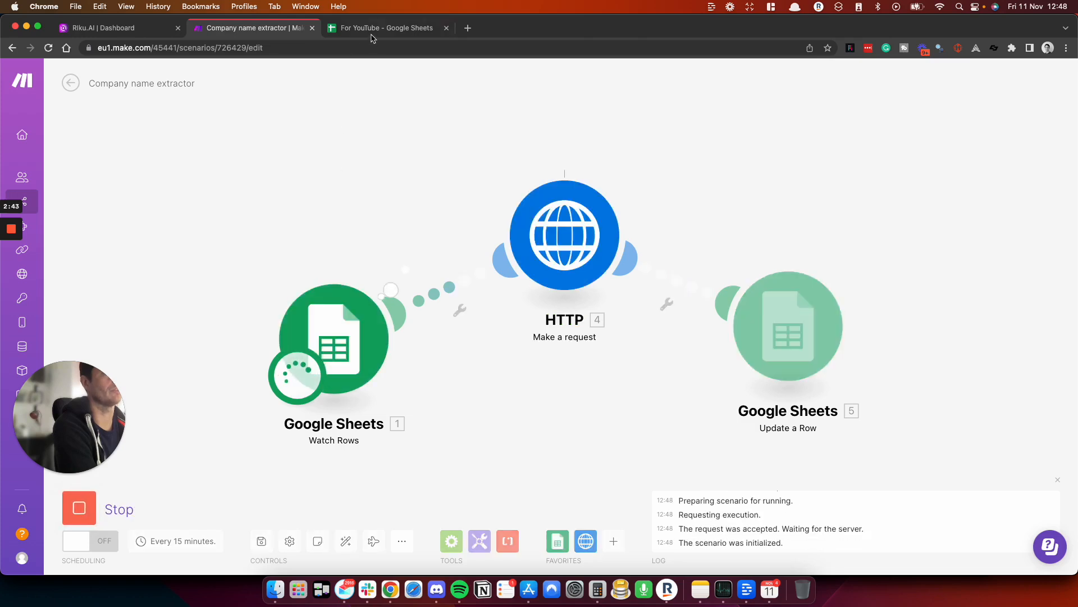
# Step: Confirm Yuga Labs now appears in the sheet's first Company Name cell
pyautogui.click(385, 27)
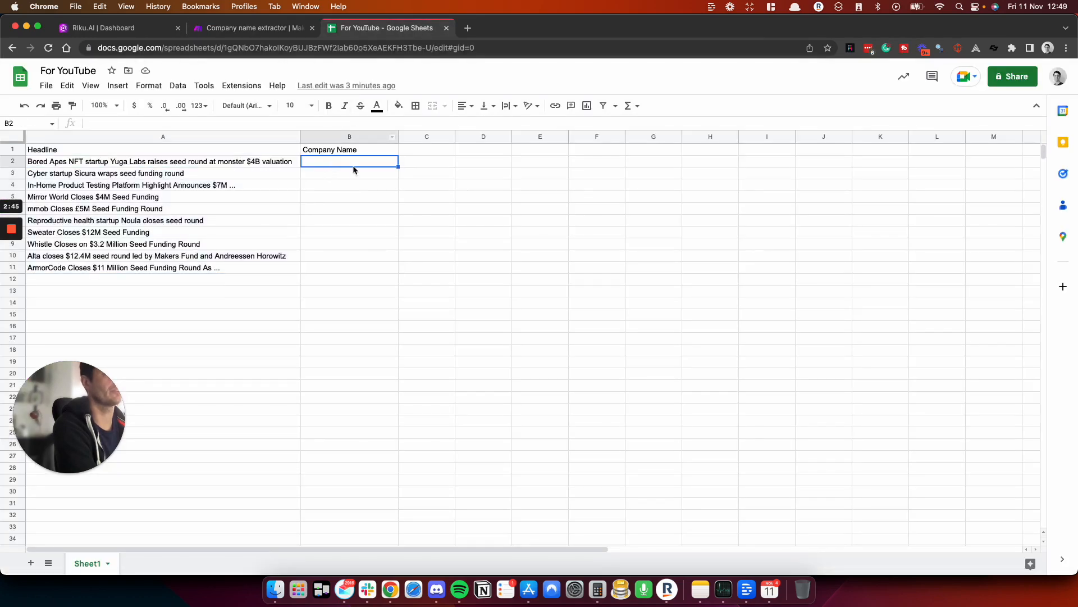
pyautogui.write('Yuga Labs')
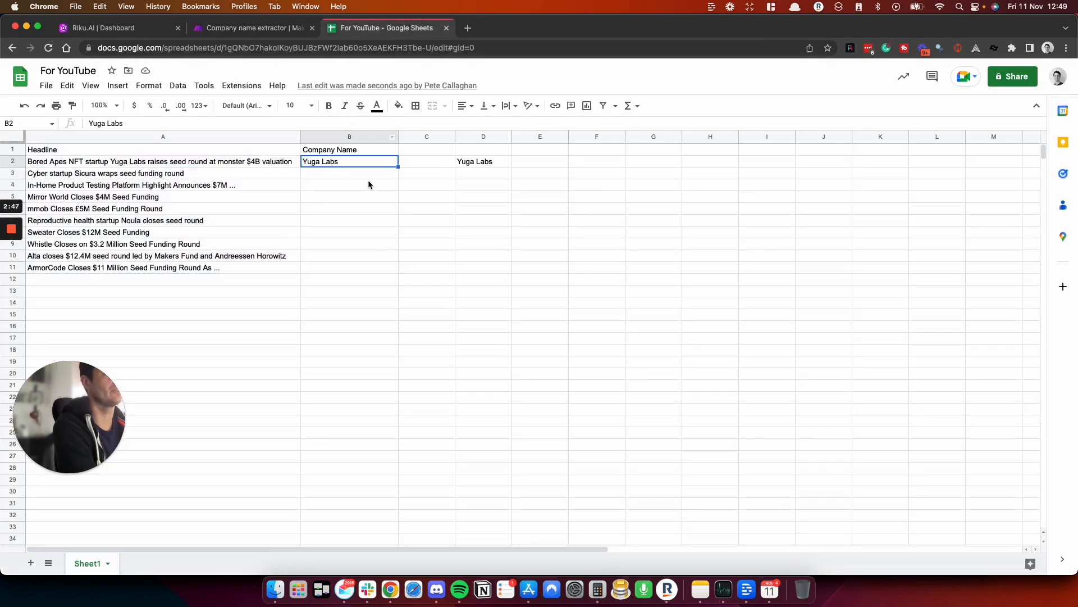
pyautogui.moveTo(448, 164)
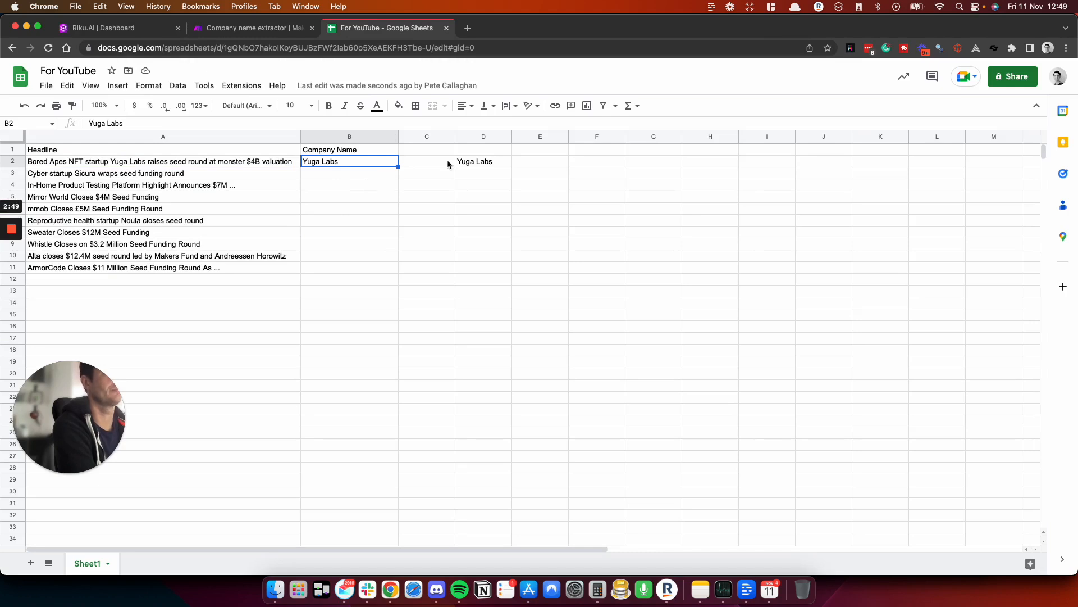
pyautogui.click(483, 161)
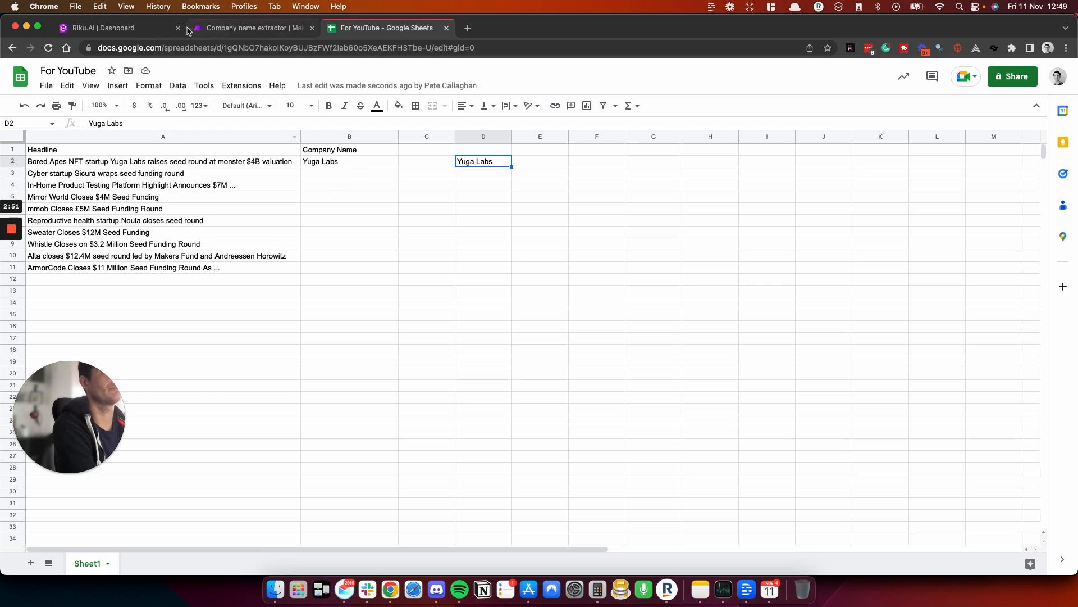
pyautogui.click(247, 27)
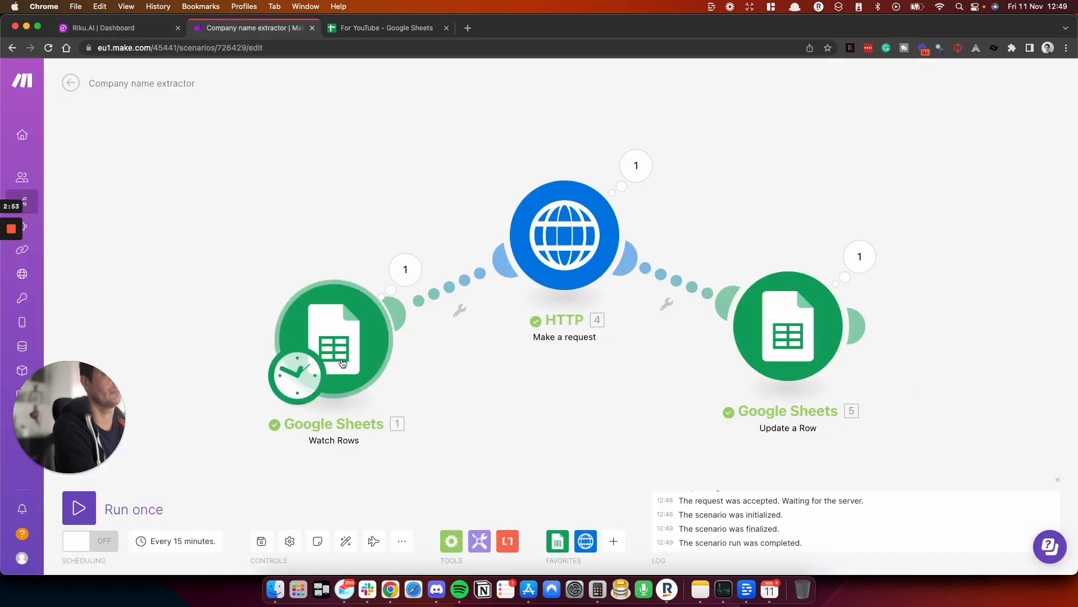
# Step: Pick an option from the Watch Rows context menu and run again for the remaining headlines
pyautogui.rightClick(334, 337)
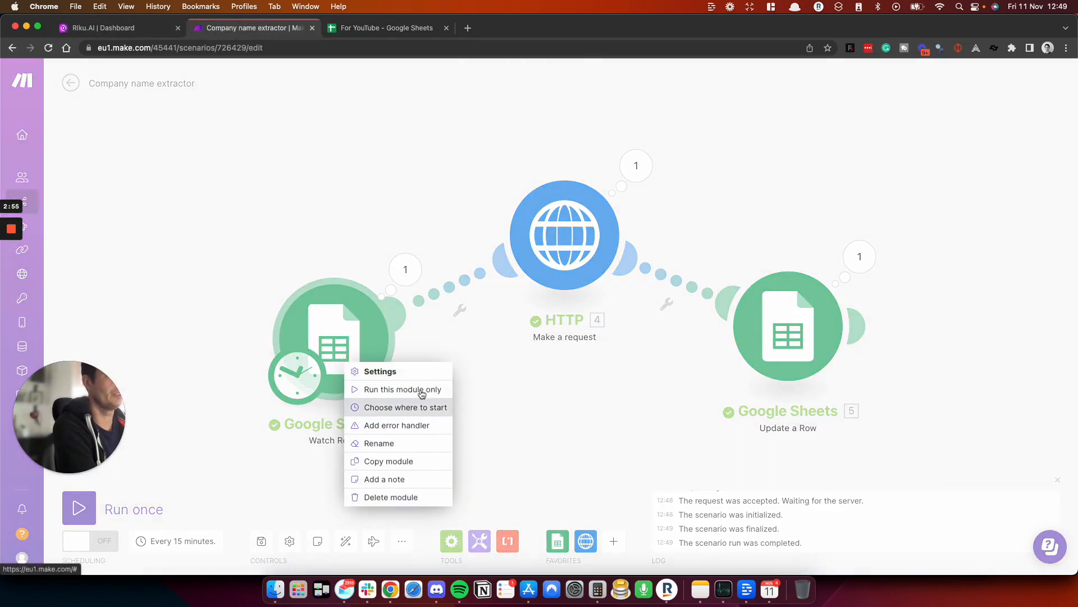
pyautogui.click(380, 371)
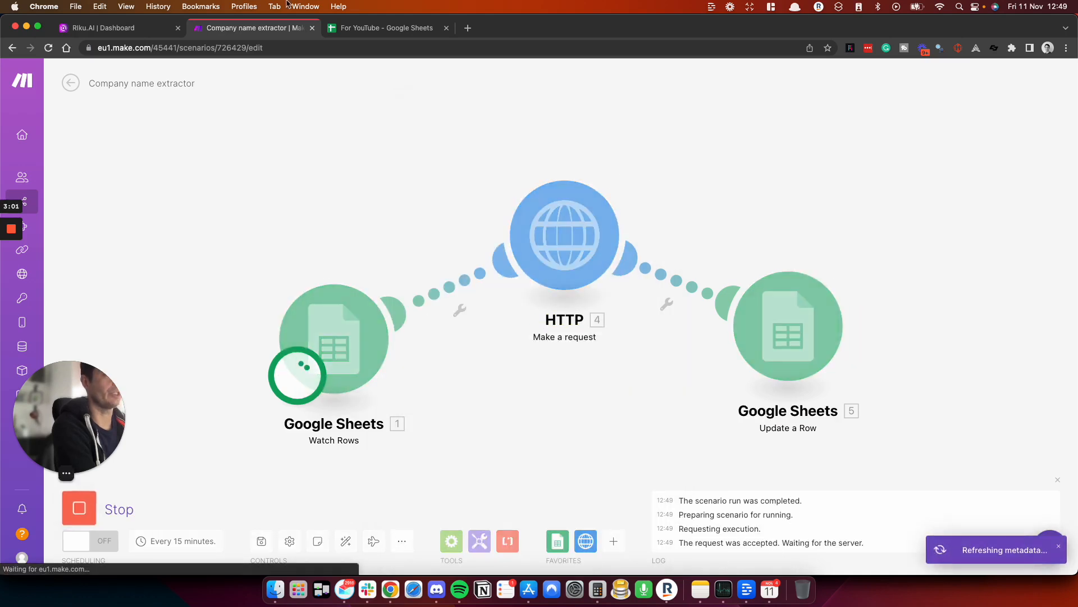
pyautogui.click(385, 27)
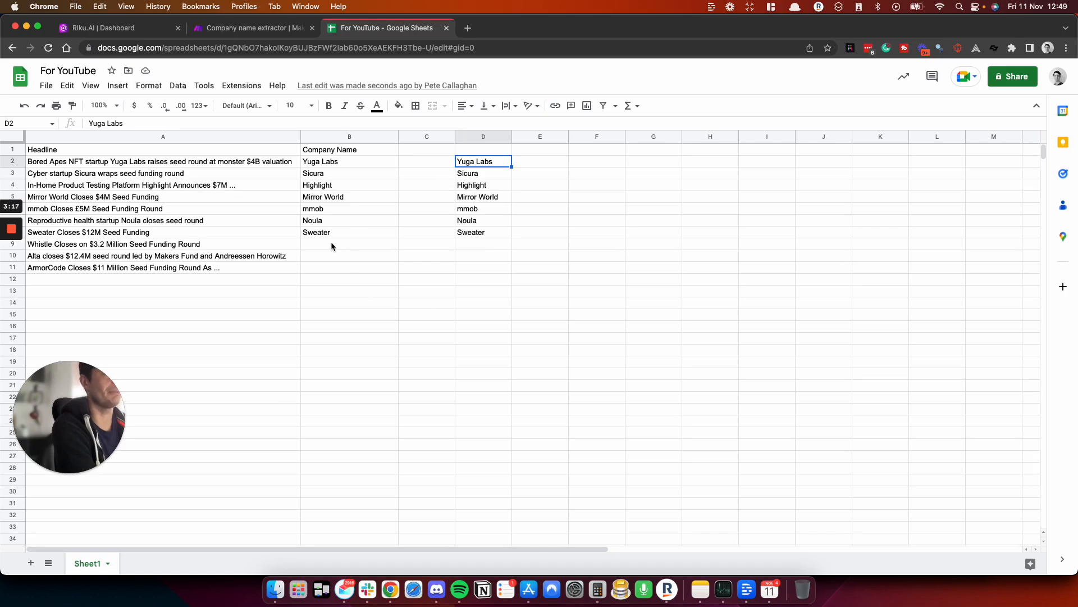
pyautogui.moveTo(299, 322)
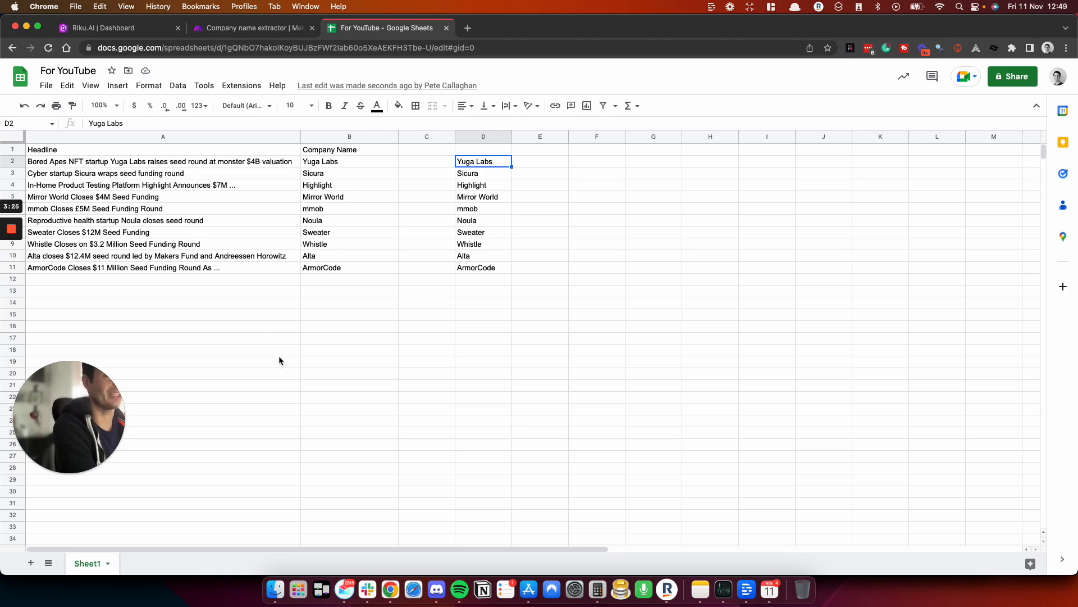
pyautogui.moveTo(176, 186)
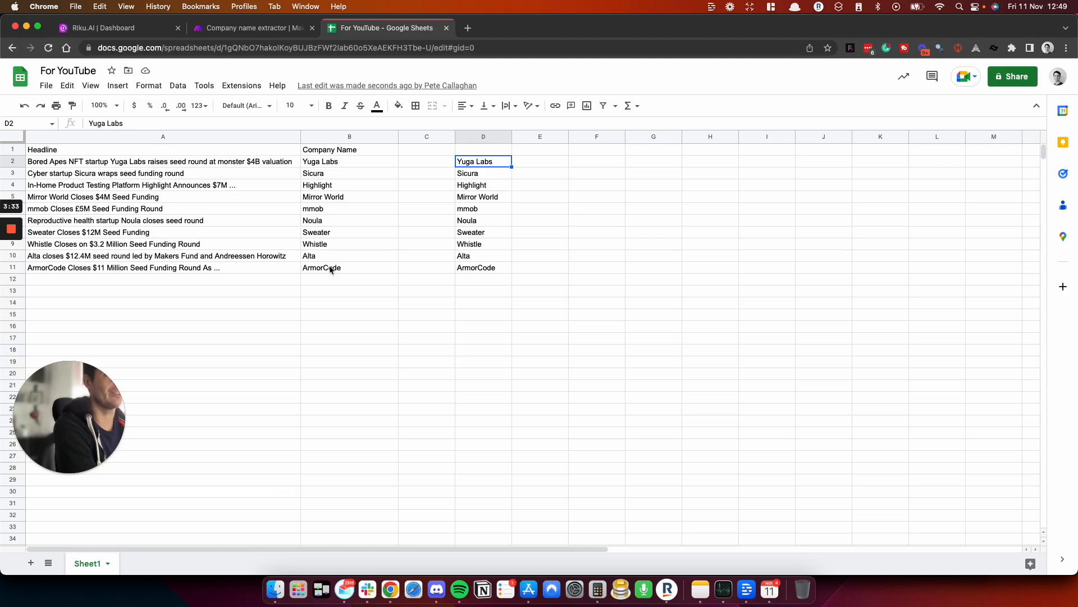
pyautogui.moveTo(377, 260)
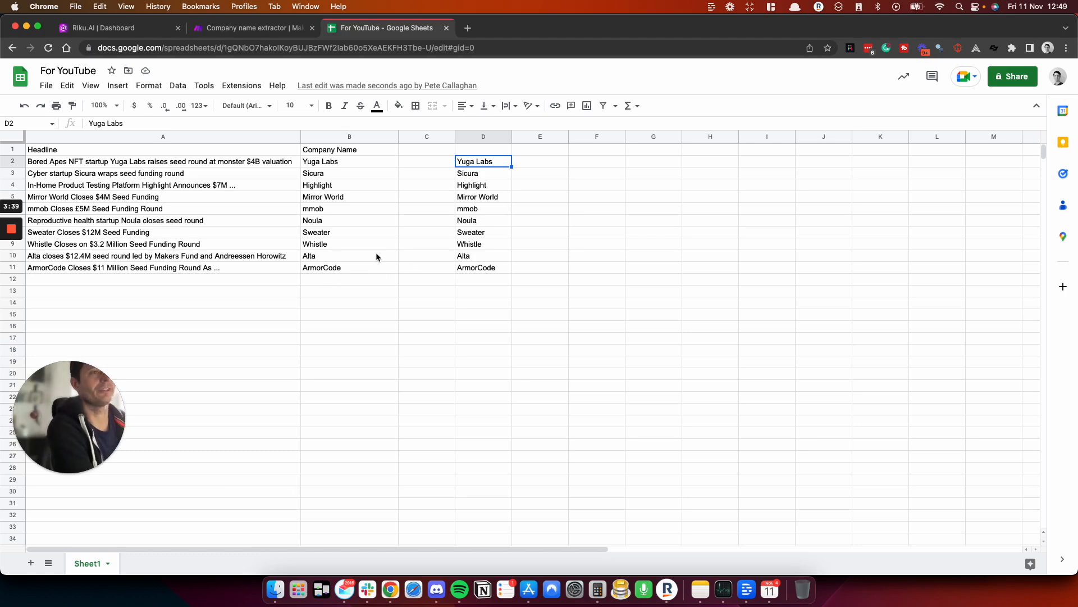
pyautogui.moveTo(209, 169)
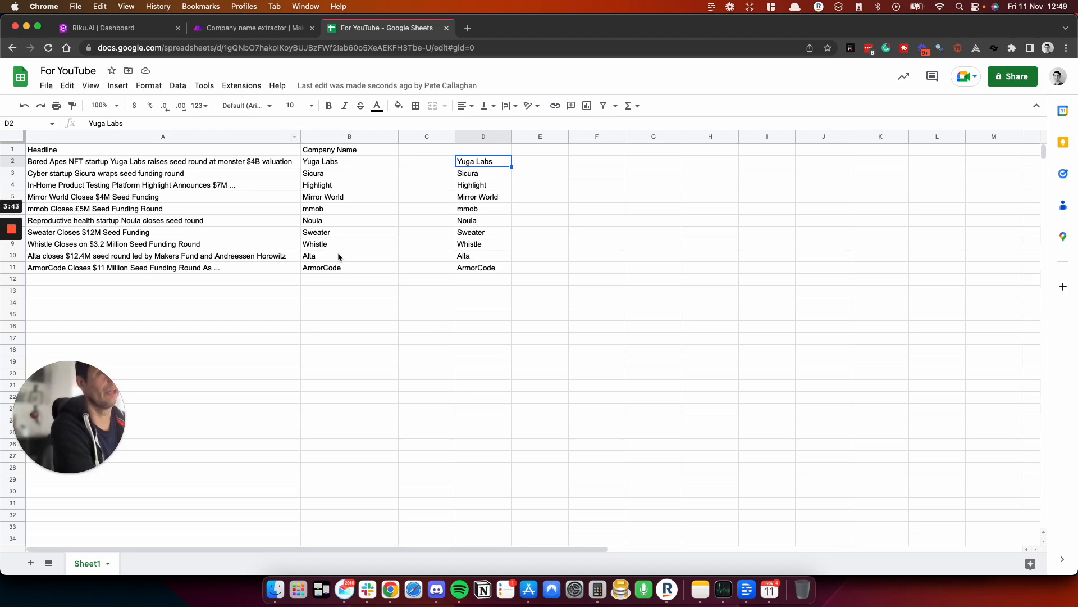
pyautogui.moveTo(319, 277)
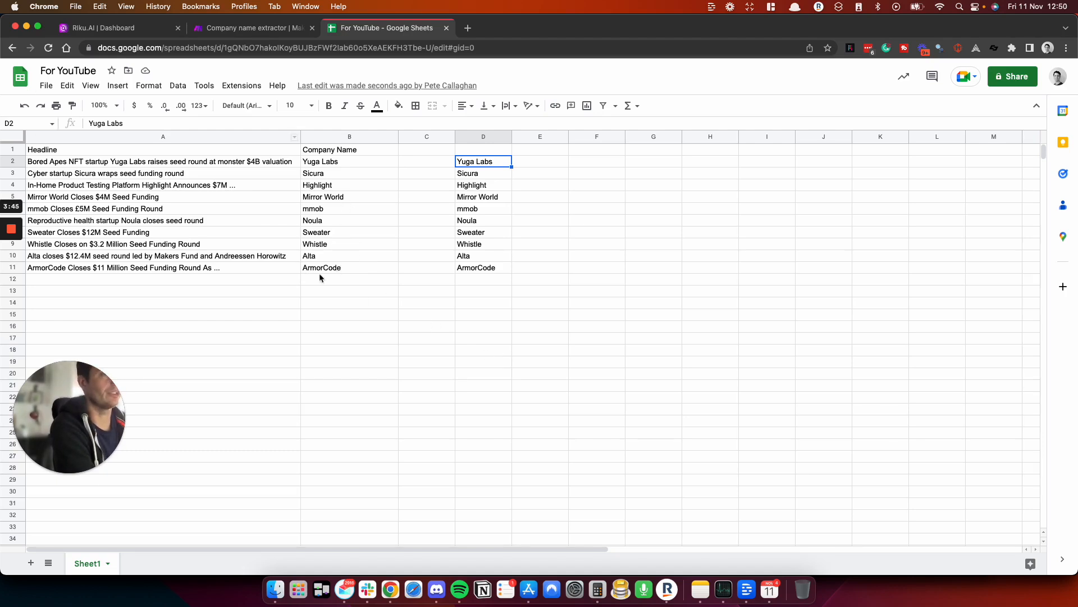
pyautogui.moveTo(187, 141)
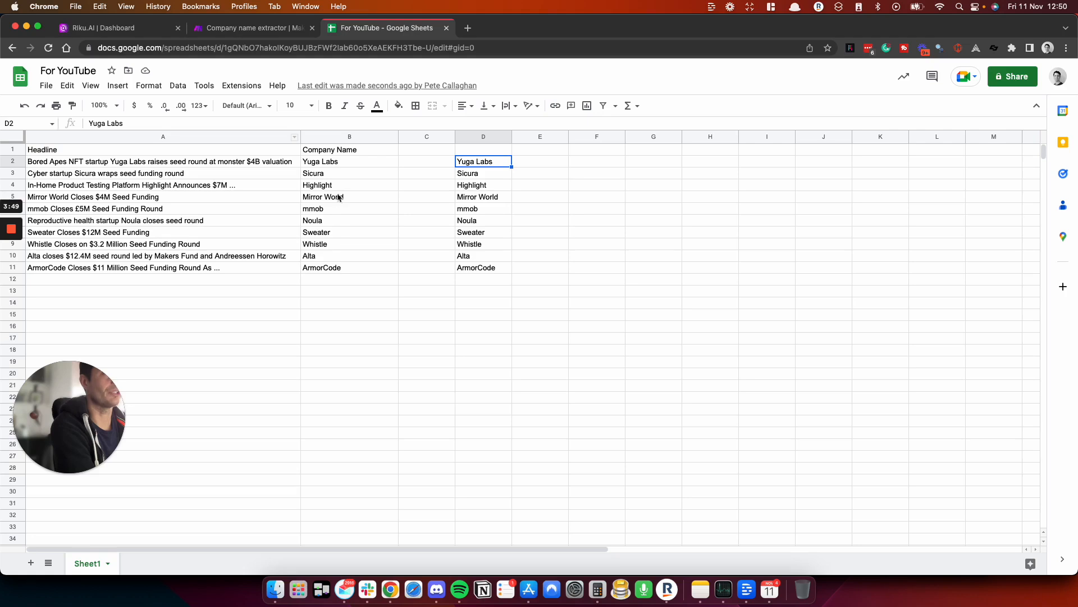
# Step: Inspect extracted names Yuga Labs and Highlight, then select the Company Name cells D2:D11
pyautogui.click(350, 161)
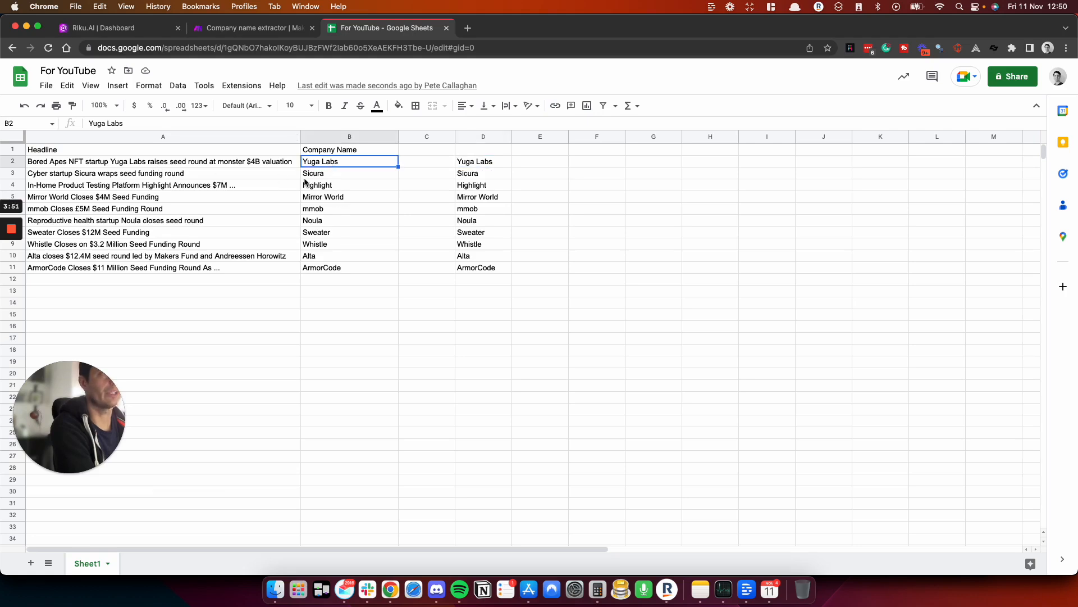
pyautogui.click(350, 172)
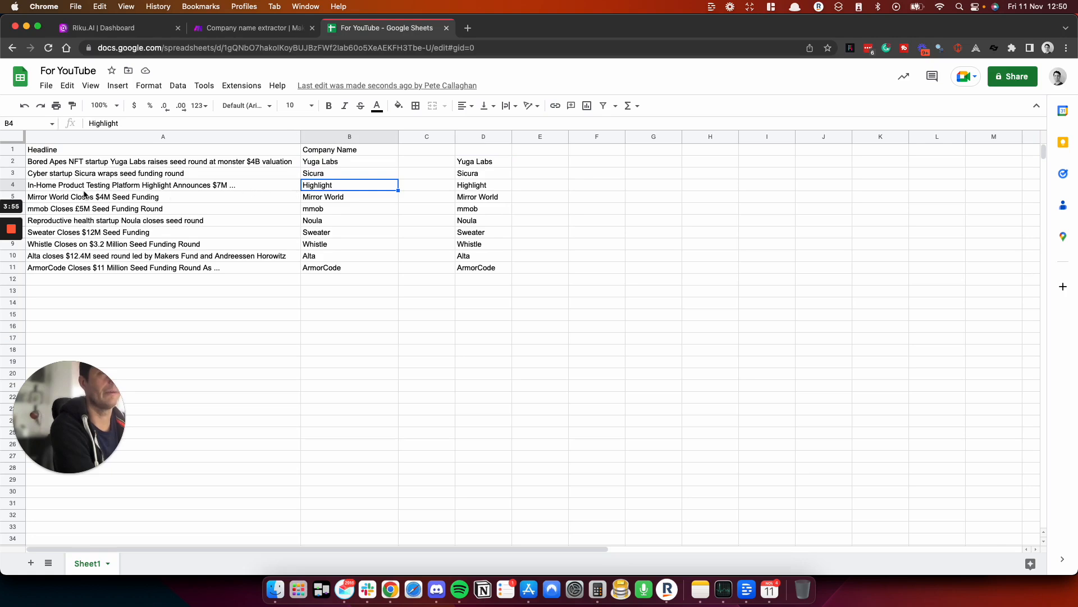
pyautogui.moveTo(172, 191)
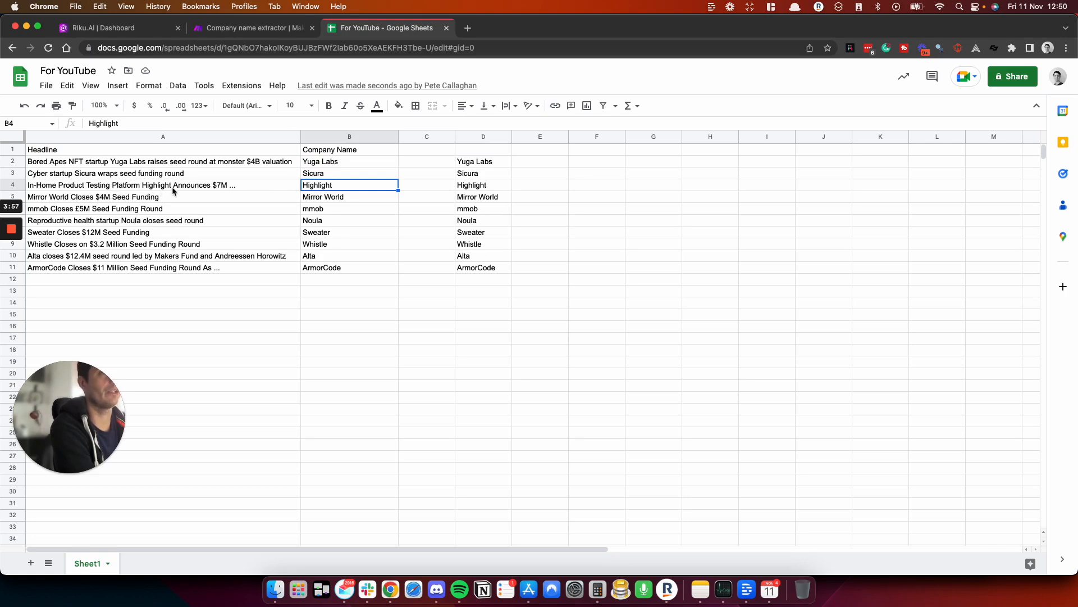
pyautogui.moveTo(143, 188)
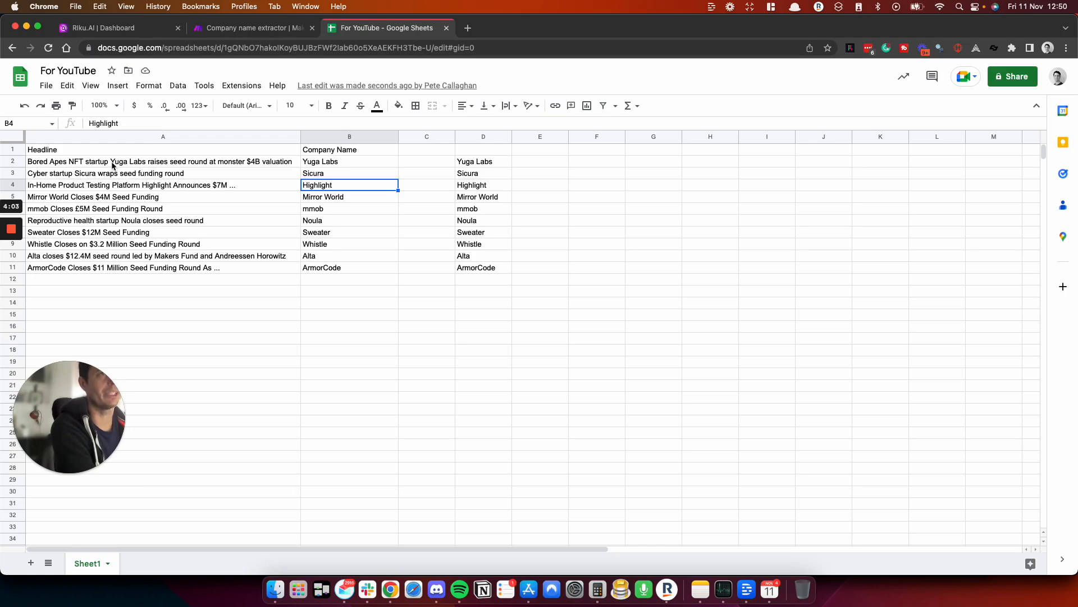
pyautogui.moveTo(168, 191)
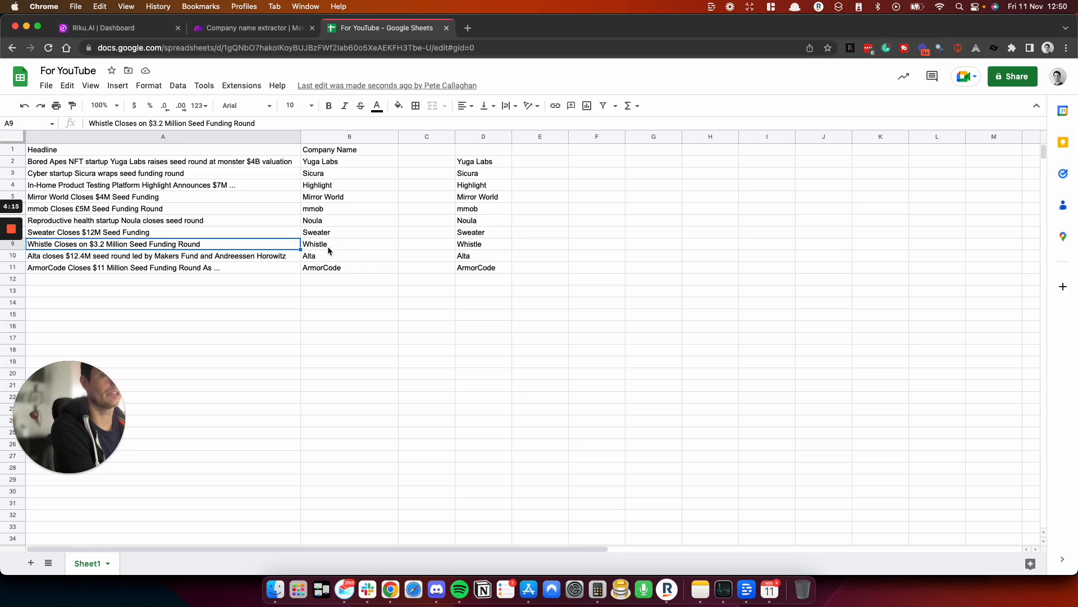
pyautogui.click(349, 255)
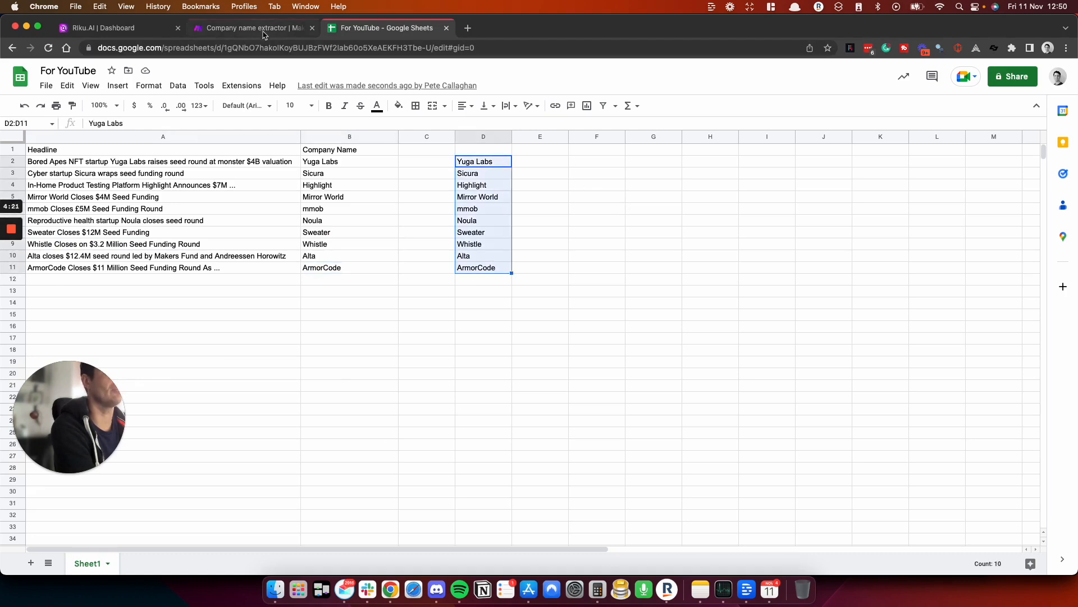
# Step: Review the Update a Row module's field mappings and close its settings
pyautogui.click(252, 28)
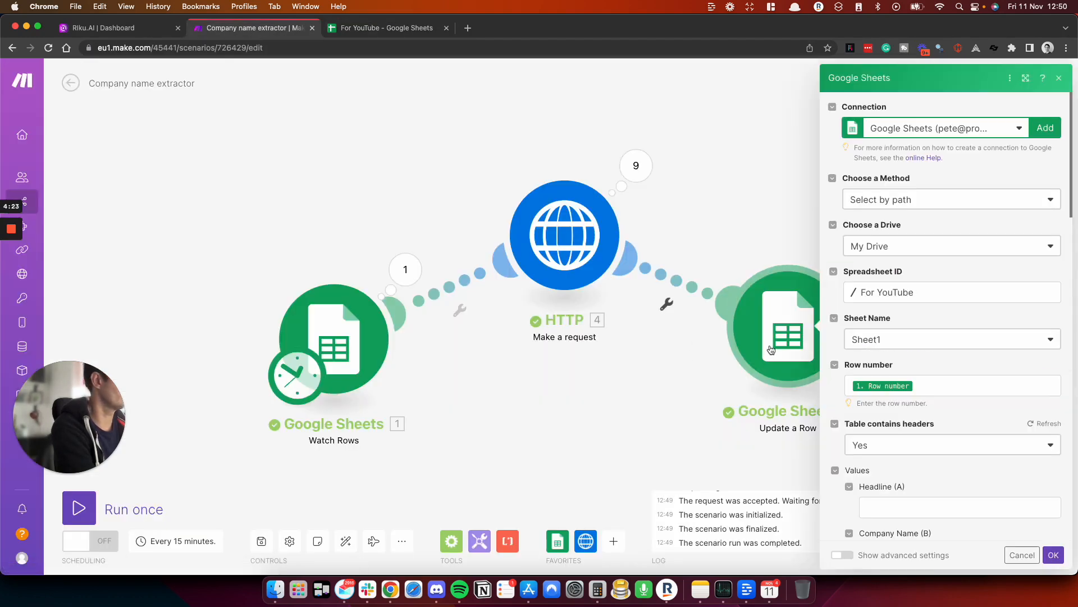
pyautogui.scroll(-3)
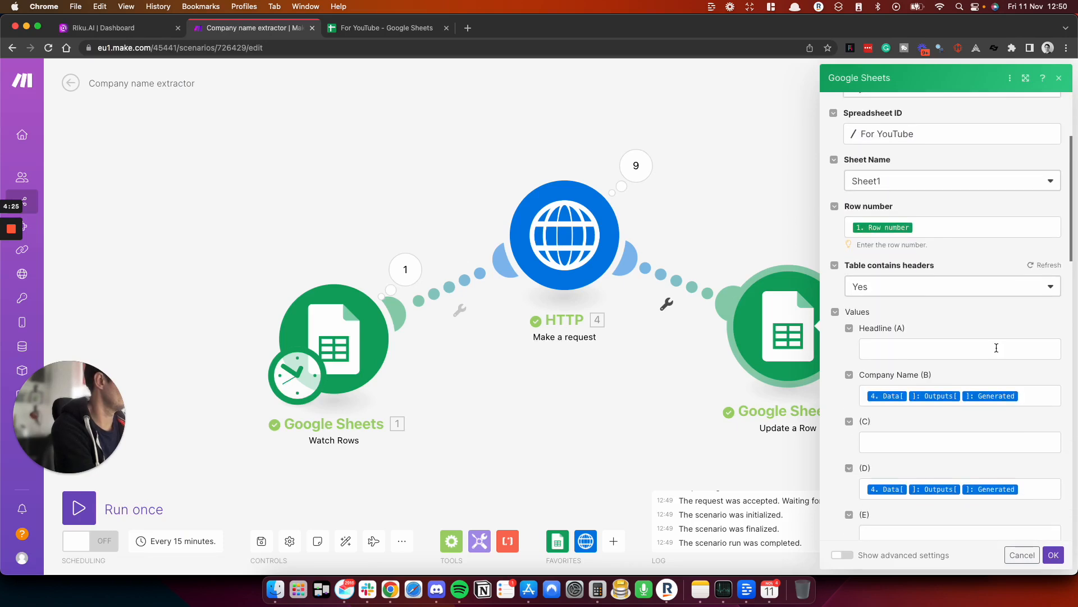
pyautogui.scroll(-3)
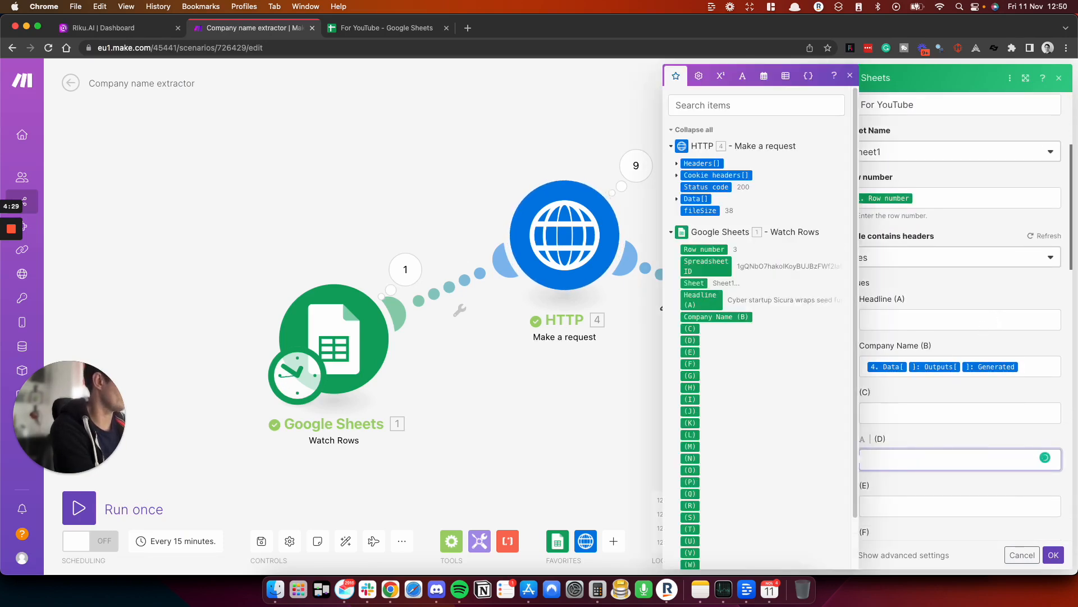
pyautogui.click(1053, 554)
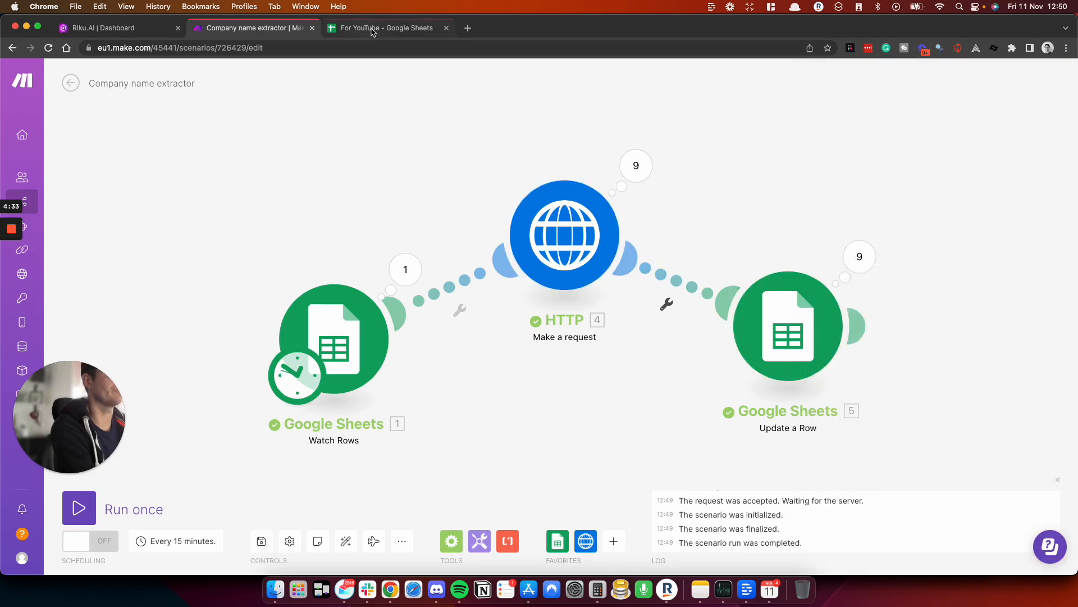
# Step: Add the ten copied headlines starting at row 12 and run the scenario once
pyautogui.click(385, 28)
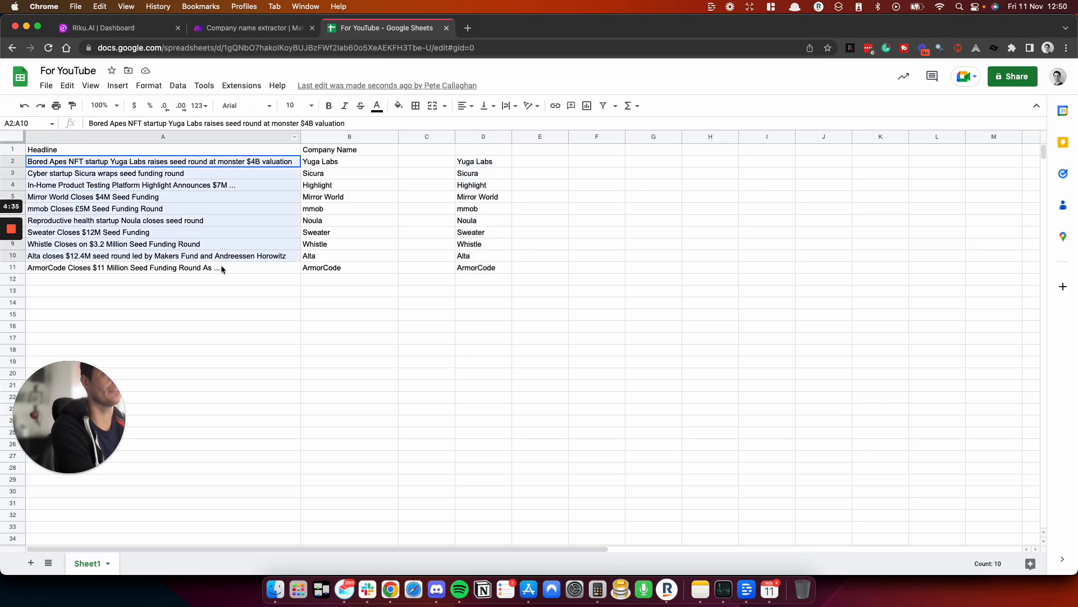
pyautogui.click(162, 278)
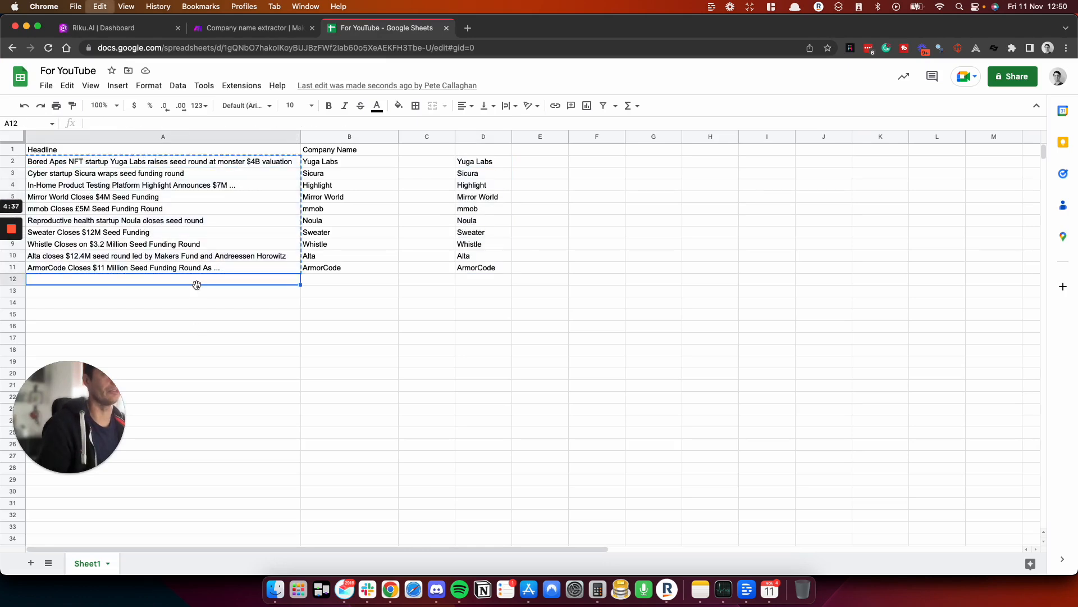
pyautogui.click(252, 27)
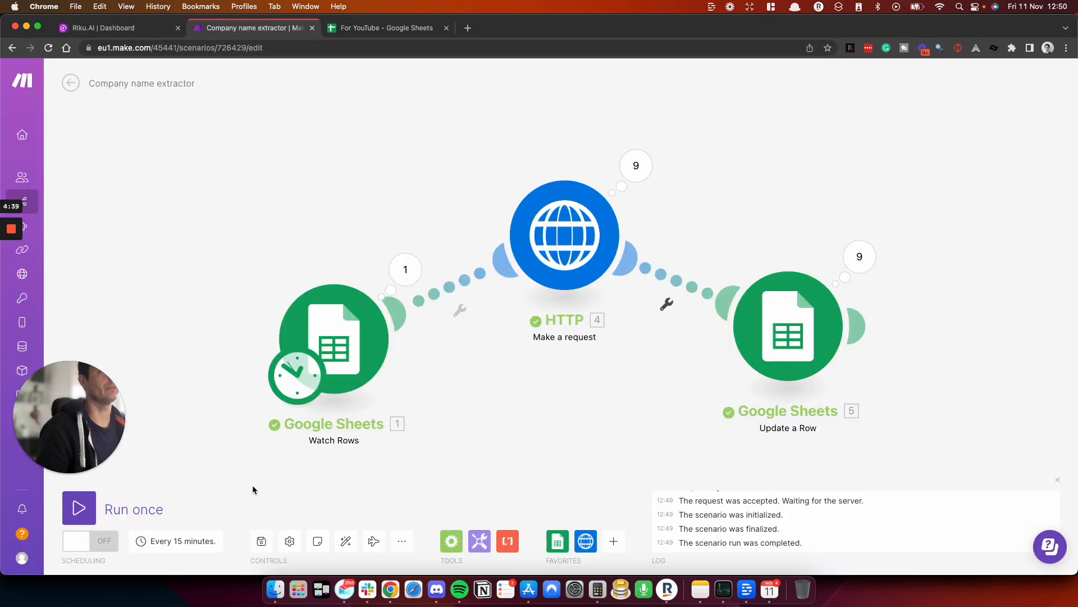
pyautogui.click(383, 28)
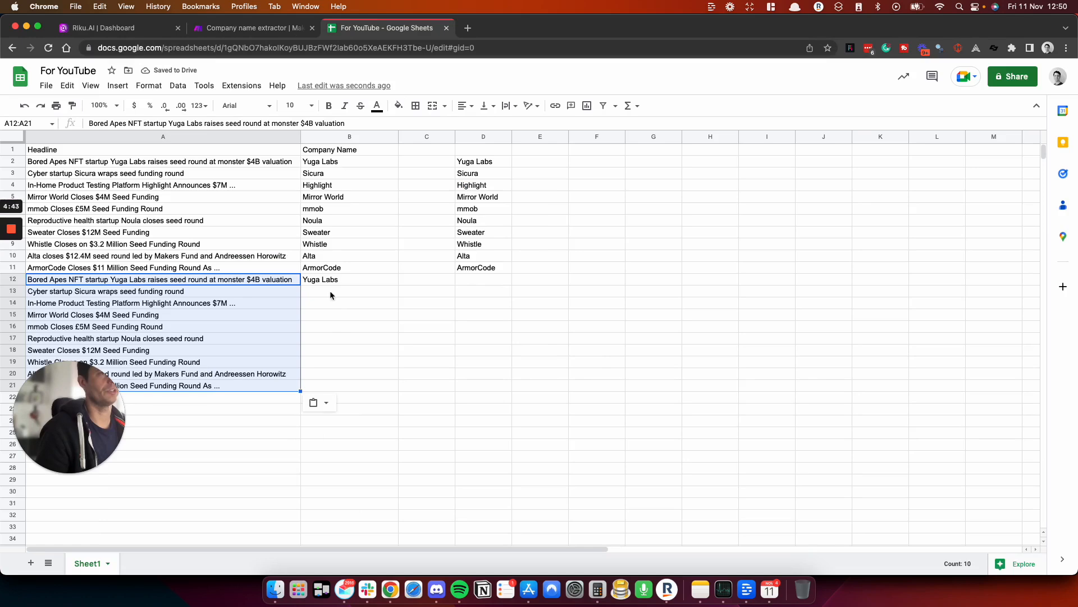
pyautogui.moveTo(266, 300)
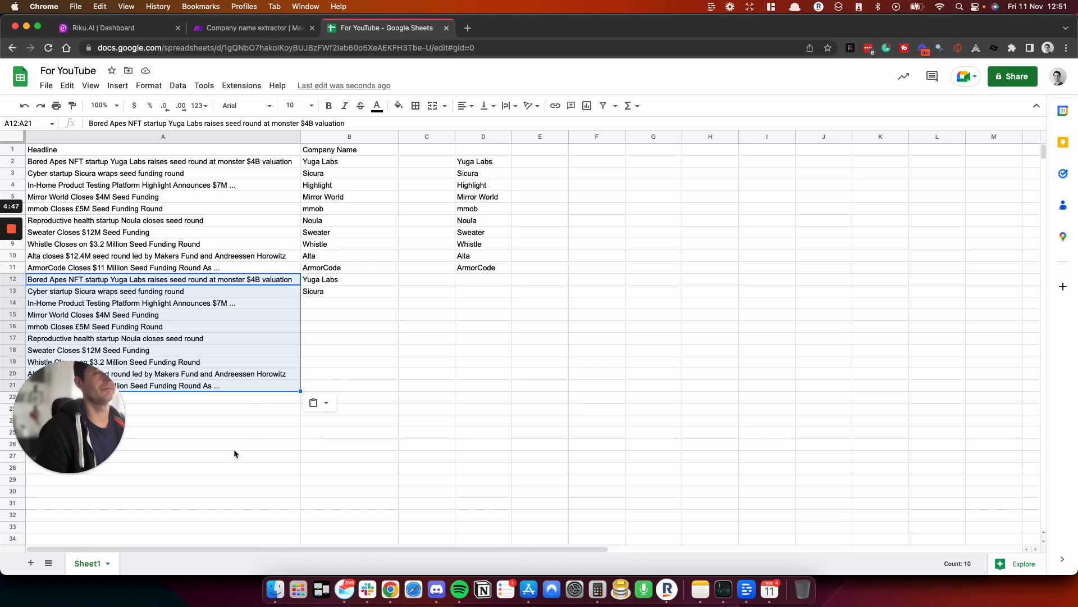
# Step: Watch Yuga Labs fill B12 and Sicura fill B13 beside the copied headlines
pyautogui.click(207, 443)
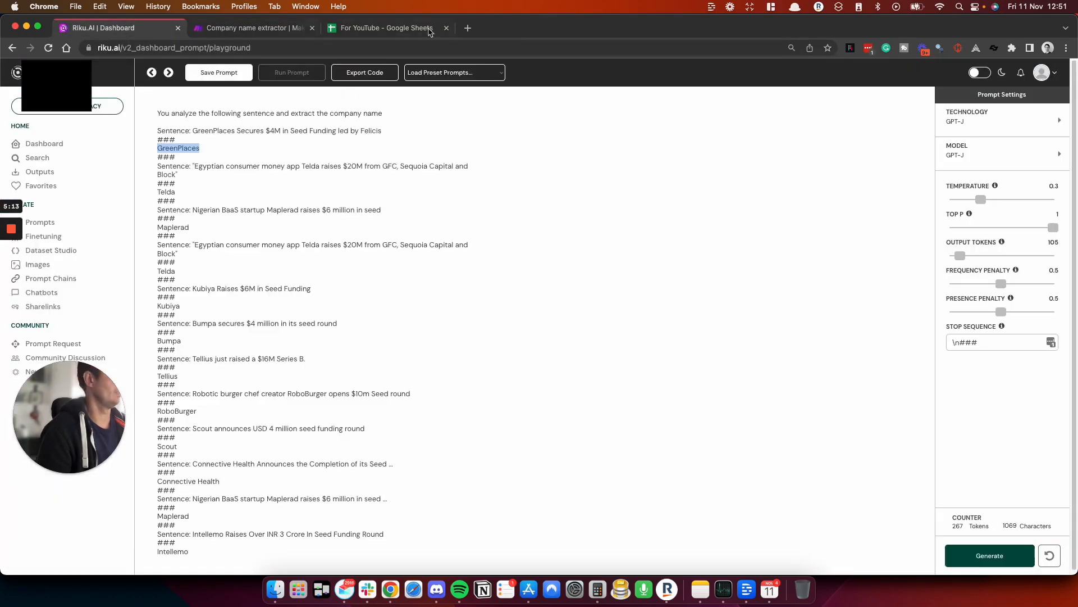
pyautogui.moveTo(110, 202)
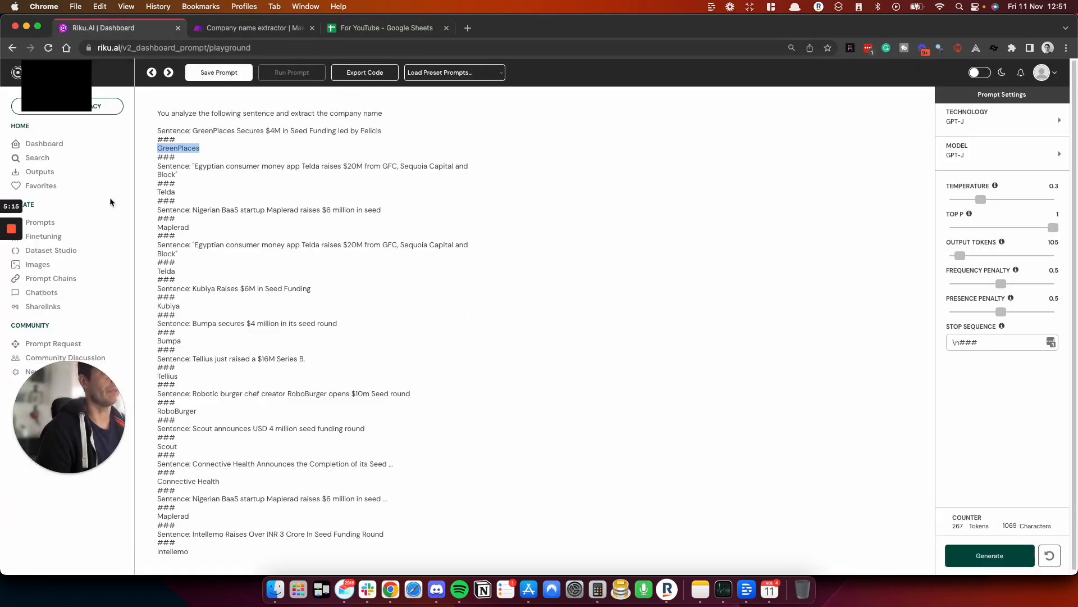
pyautogui.moveTo(516, 364)
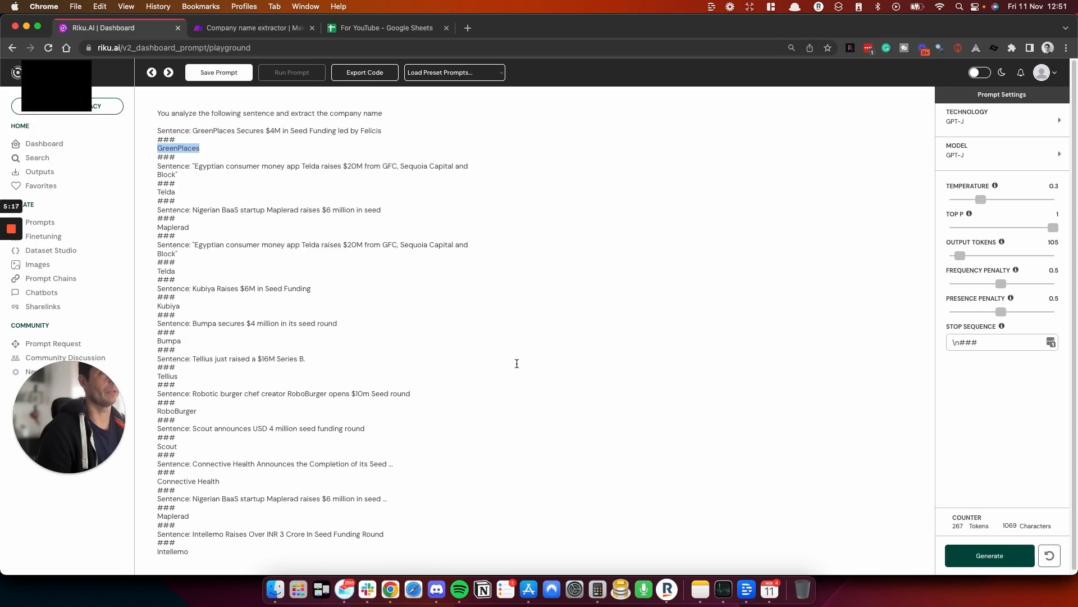
pyautogui.moveTo(493, 328)
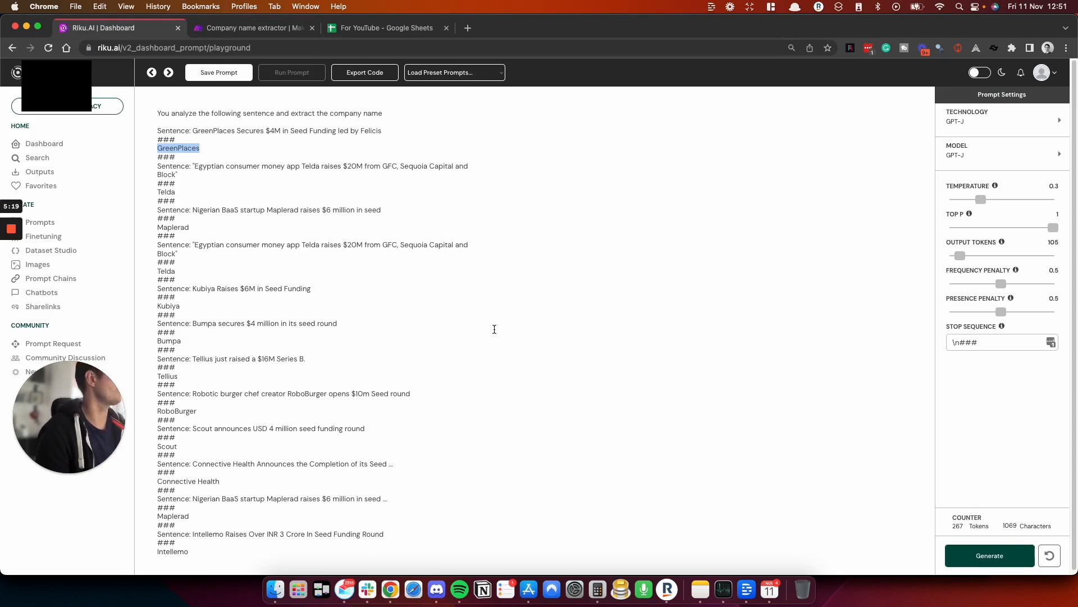
pyautogui.moveTo(500, 331)
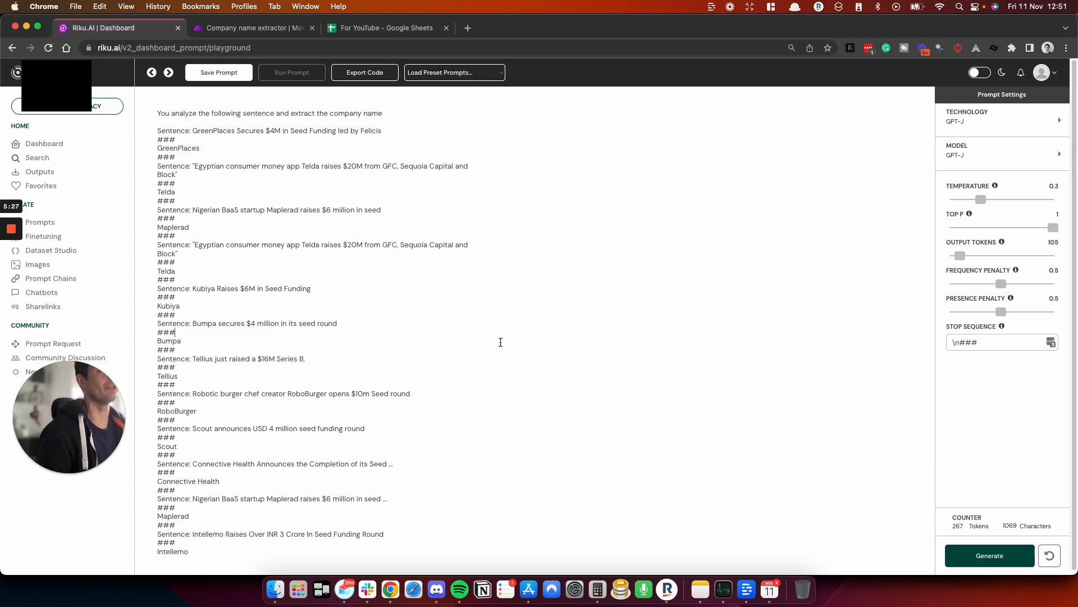
pyautogui.moveTo(406, 468)
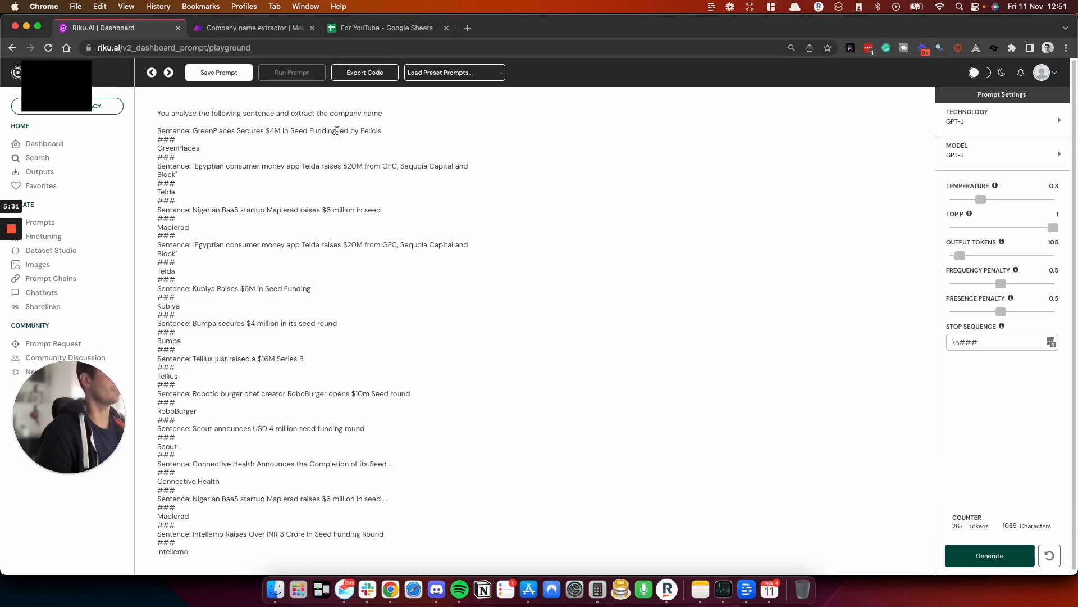
pyautogui.moveTo(665, 129)
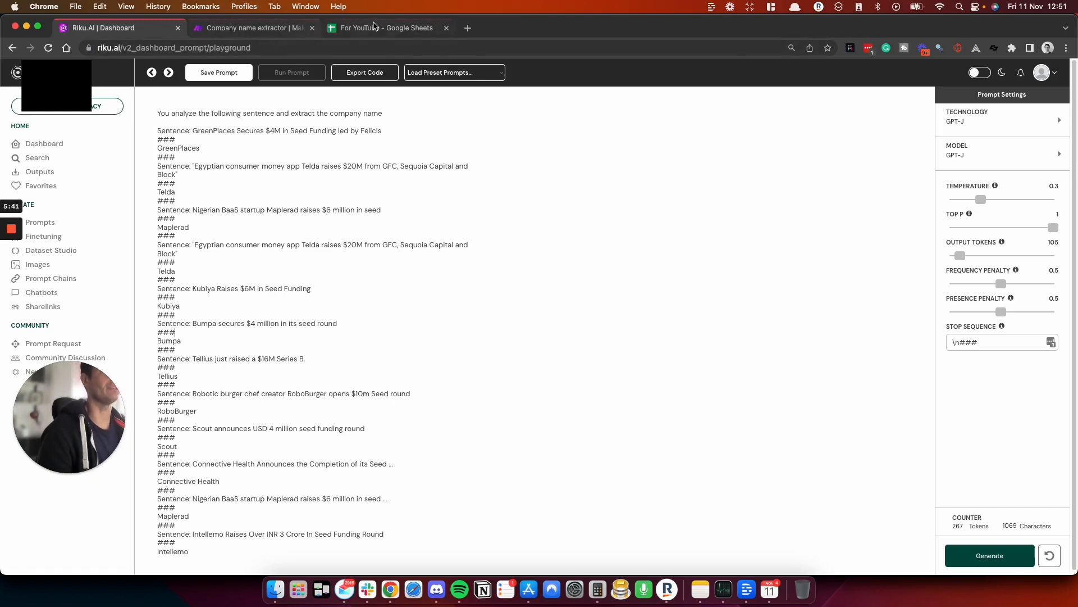
# Step: Return to the spreadsheet to see names Yuga Labs through ArmorCode filled in B12:B21
pyautogui.click(385, 27)
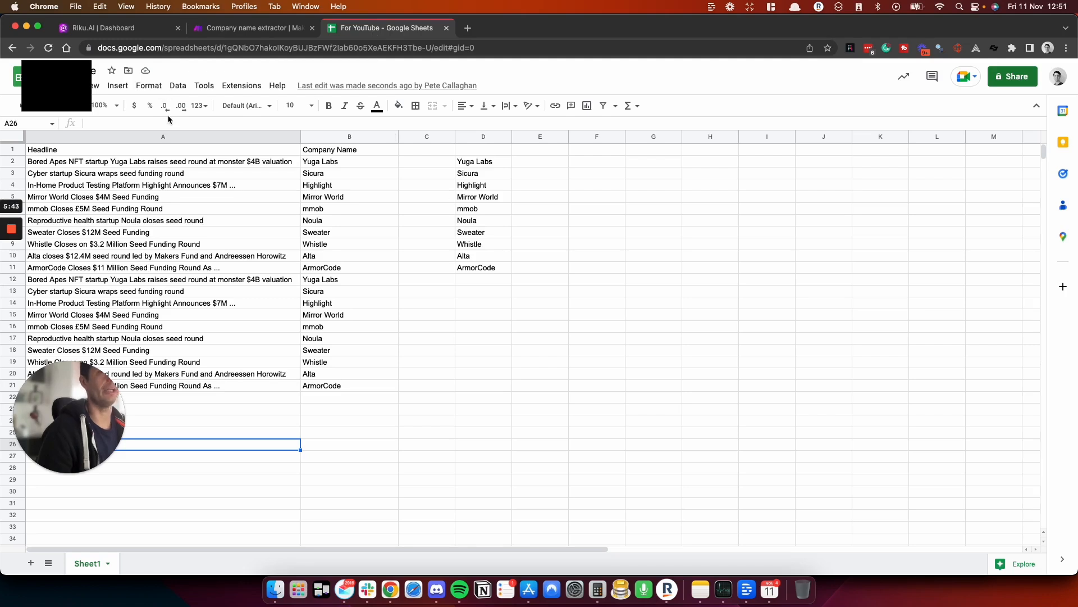